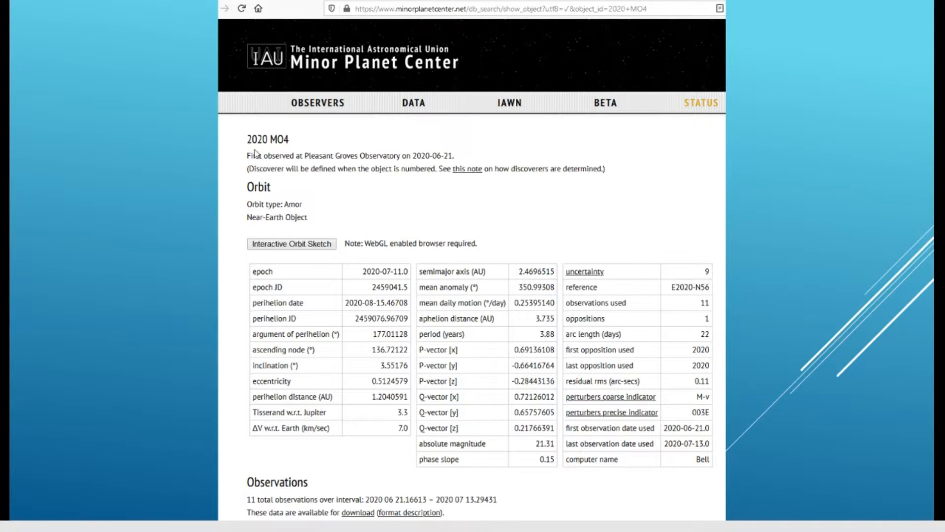
pyautogui.moveTo(413, 167)
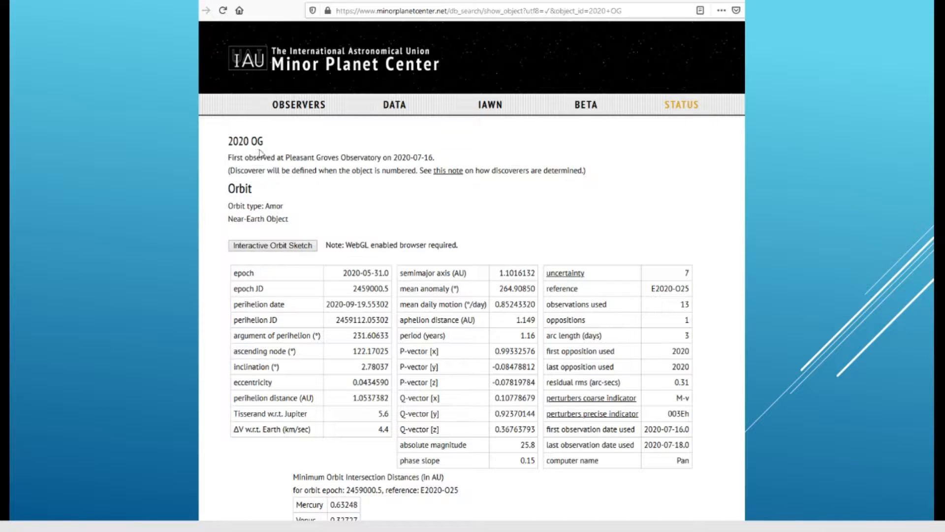
pyautogui.moveTo(422, 167)
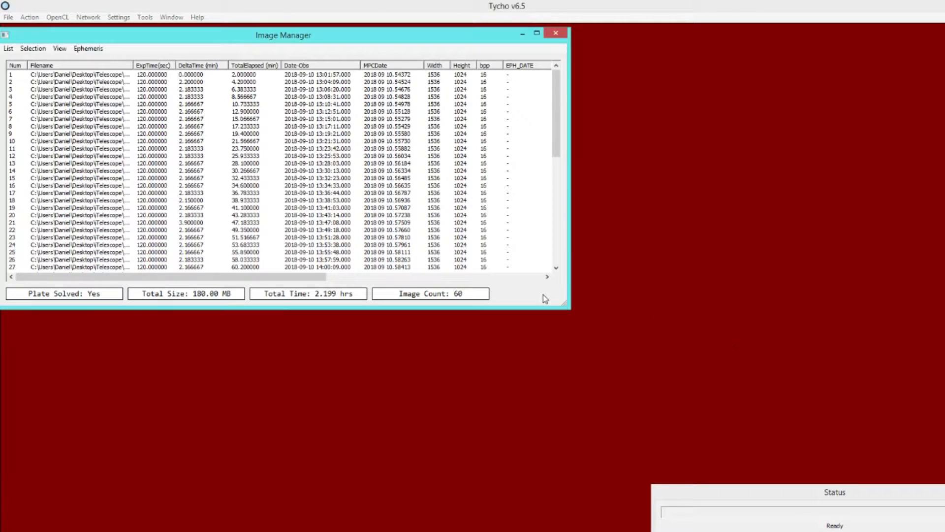
pyautogui.moveTo(467, 304)
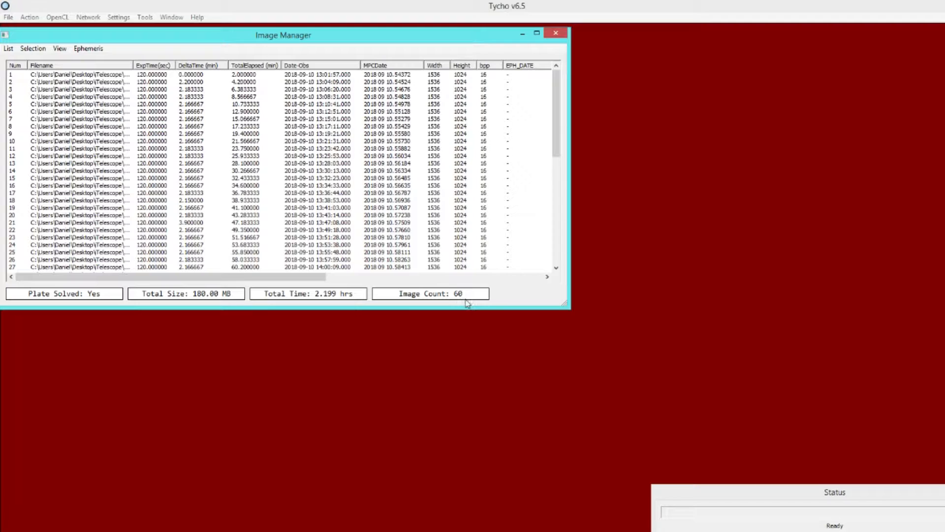
pyautogui.moveTo(404, 306)
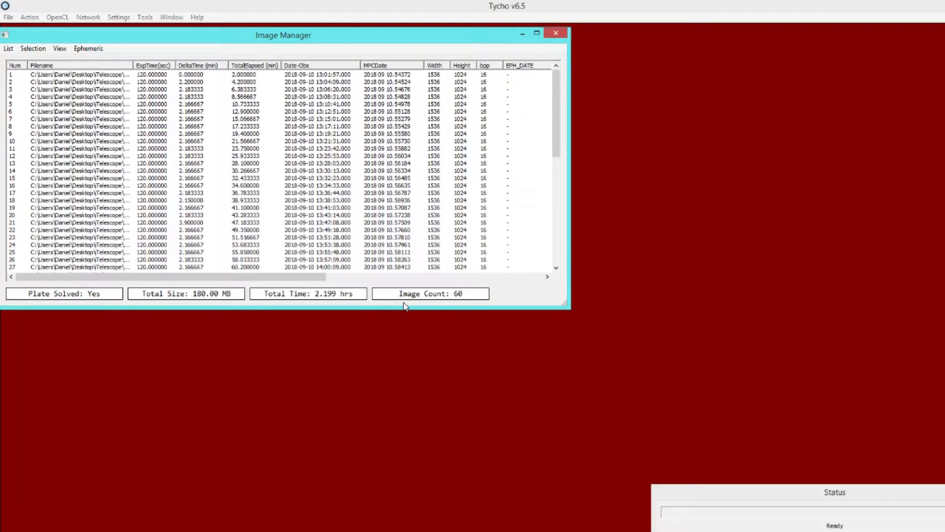
pyautogui.moveTo(330, 304)
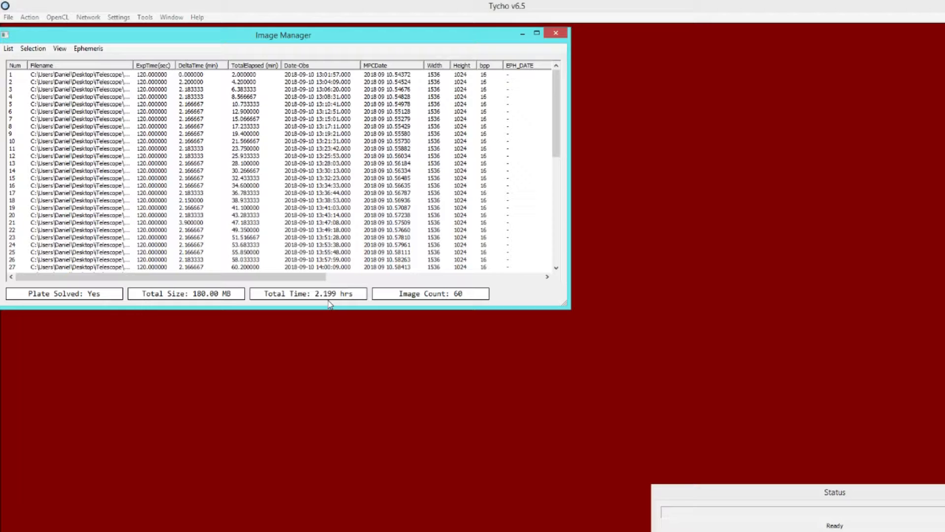
pyautogui.moveTo(321, 298)
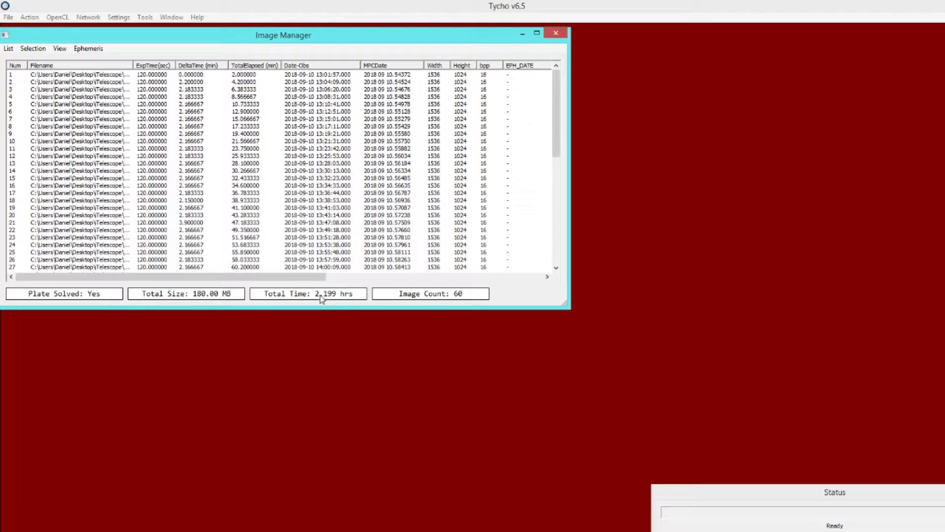
# - Start processing the loaded images and accept the 780 star mask threshold
pyautogui.click(29, 16)
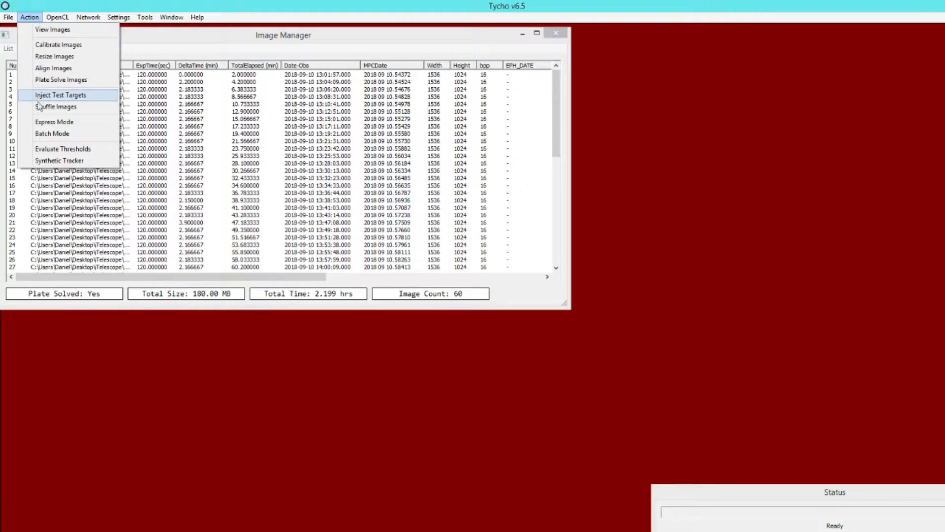
pyautogui.moveTo(59, 160)
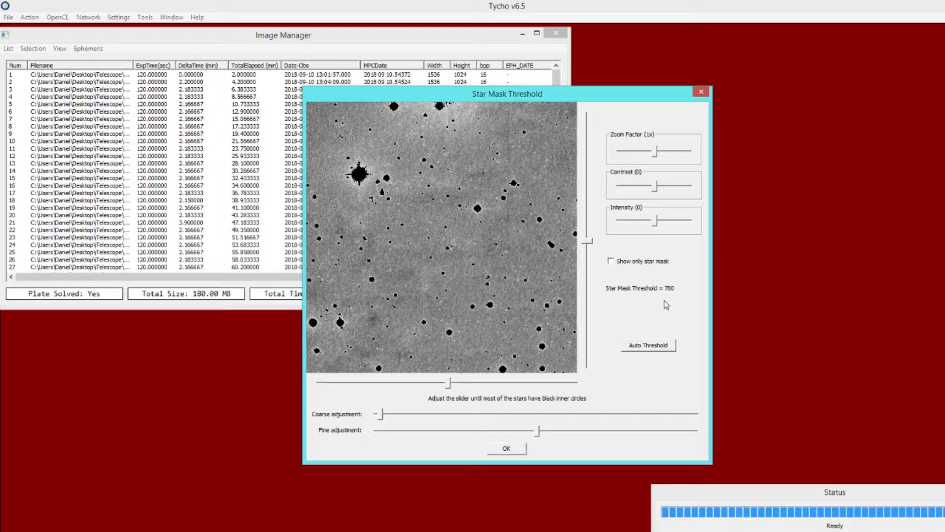
pyautogui.click(647, 344)
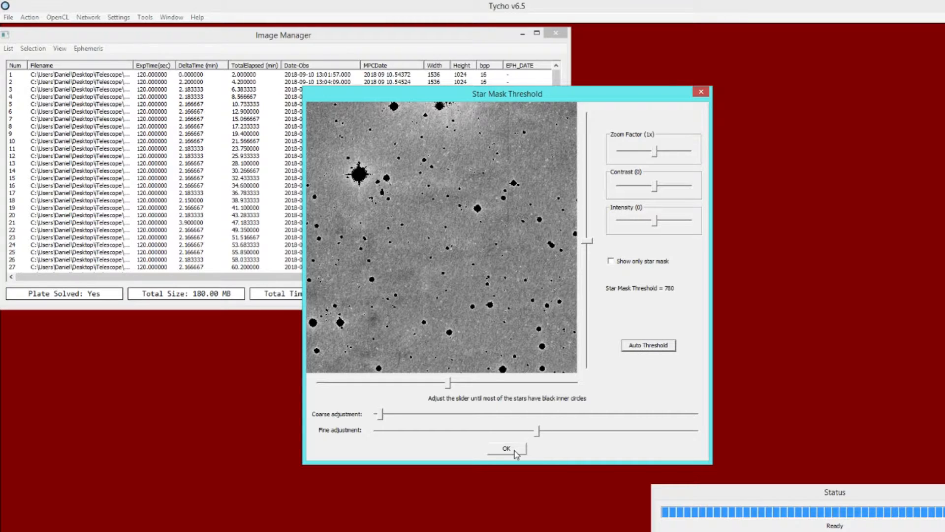
pyautogui.click(507, 448)
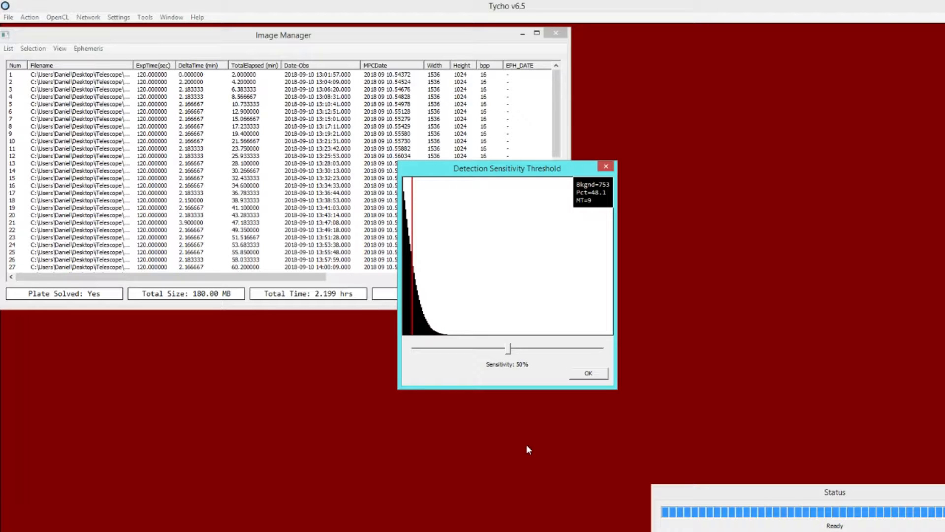
pyautogui.moveTo(500, 377)
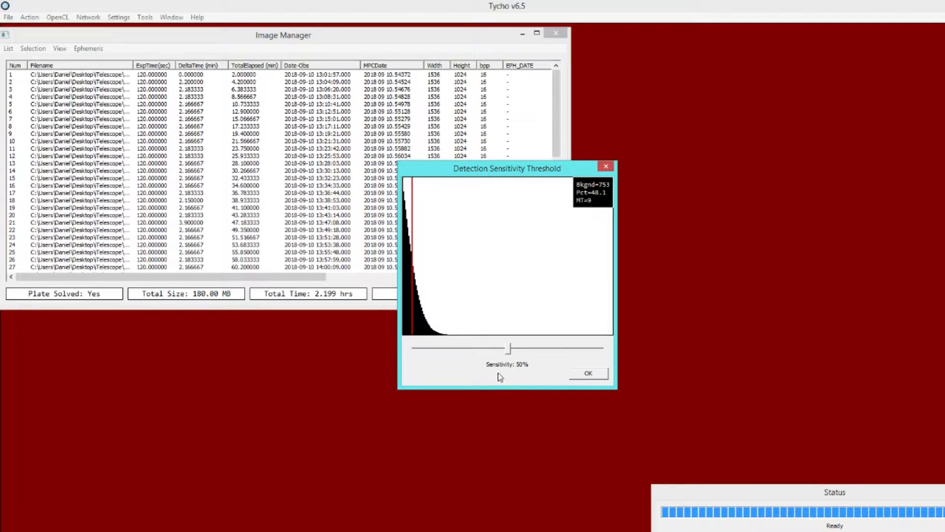
pyautogui.moveTo(521, 376)
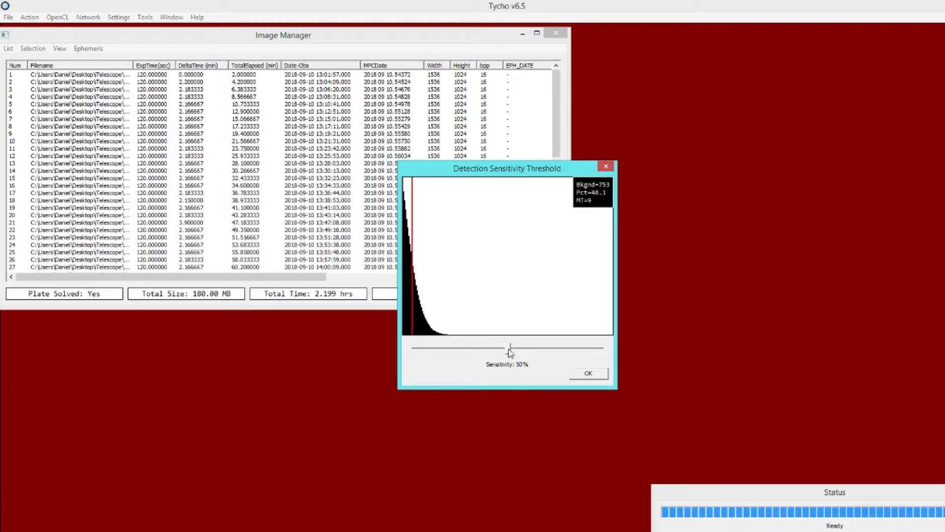
# - Drag detection sensitivity to 19% and confirm, yielding 121,104 motion vectors
pyautogui.moveTo(509, 347); pyautogui.dragTo(567, 346)
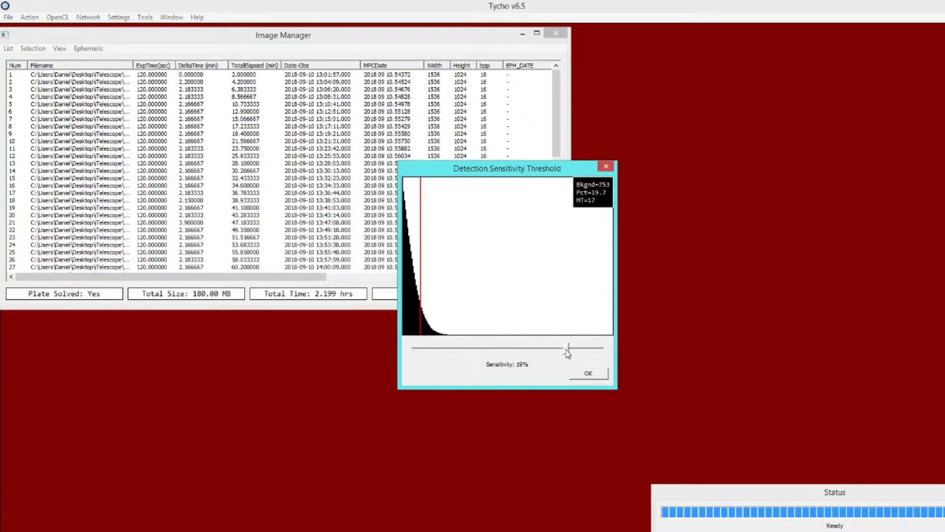
pyautogui.click(587, 373)
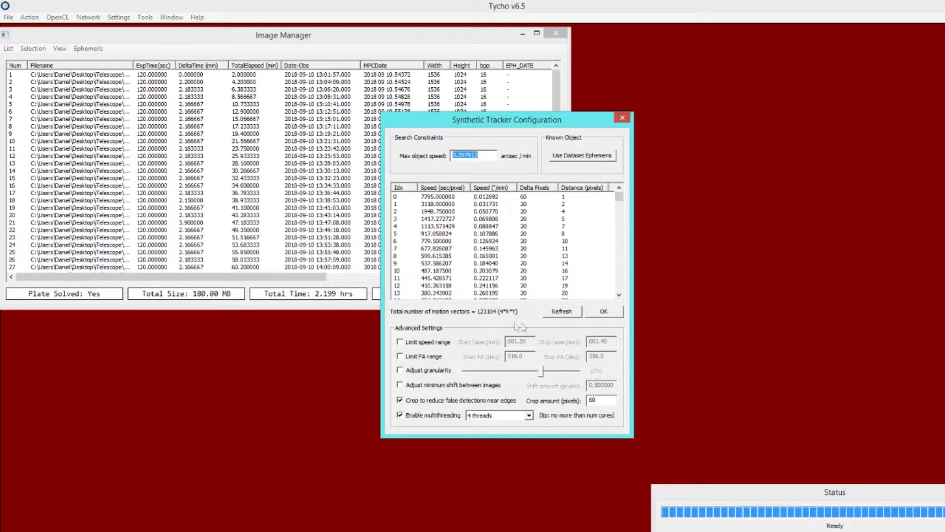
pyautogui.moveTo(494, 324)
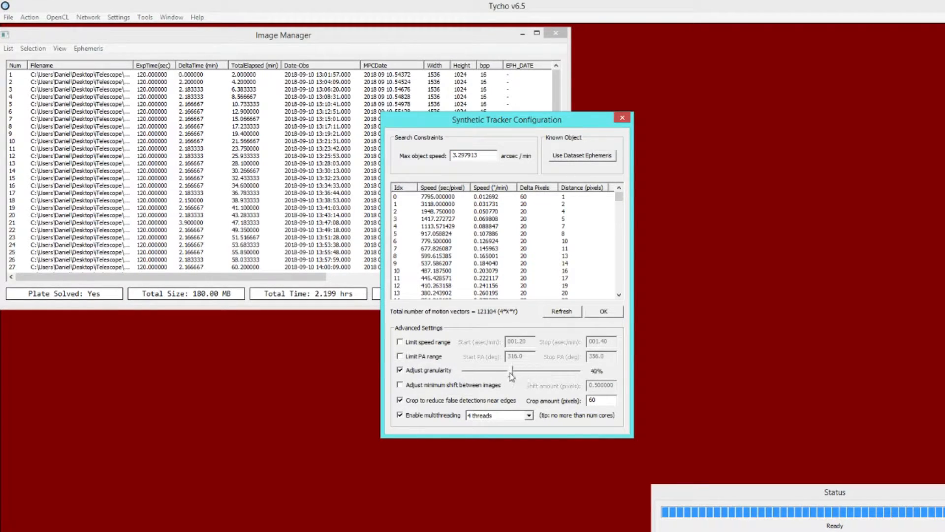
# - Drag granularity to 20%, reducing motion vectors from 121,104 to 11,664
pyautogui.moveTo(511, 371); pyautogui.dragTo(489, 371)
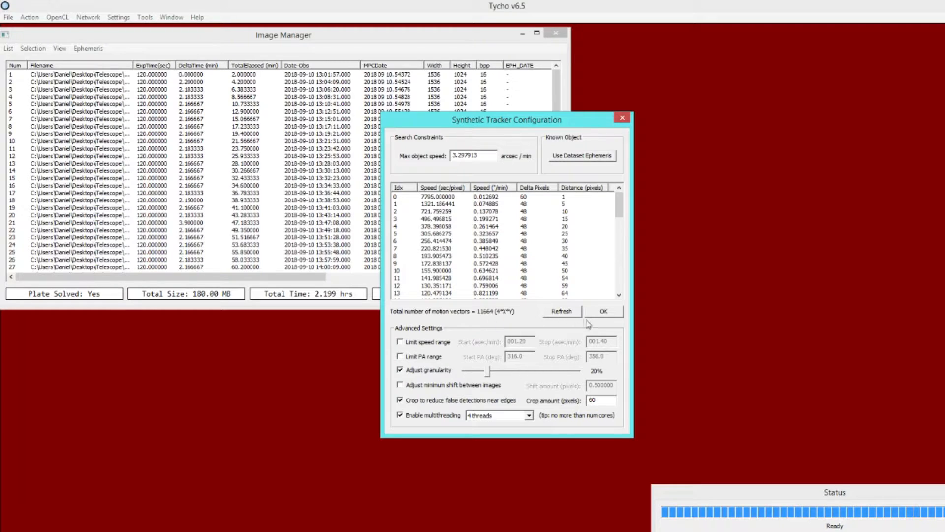
# - Confirm the Synthetic Tracker Configuration so GPU tracking begins
pyautogui.click(602, 311)
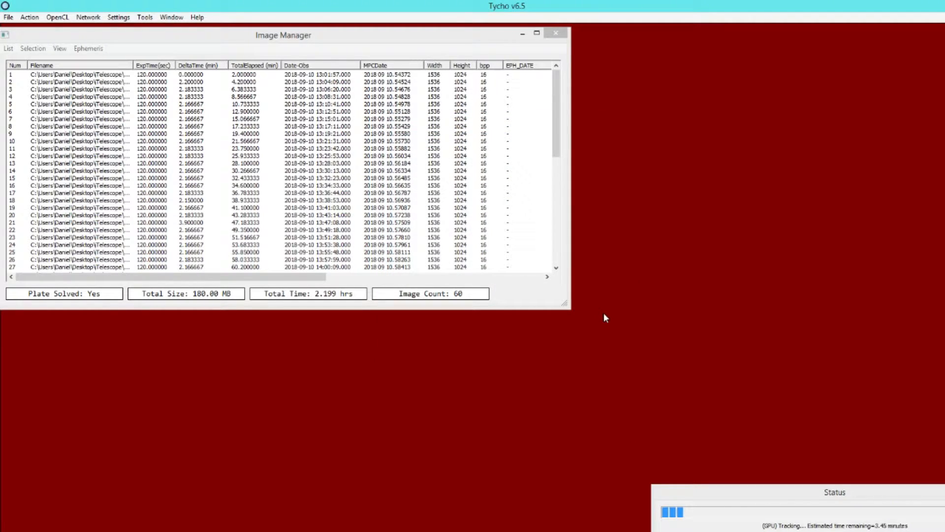
pyautogui.moveTo(735, 500)
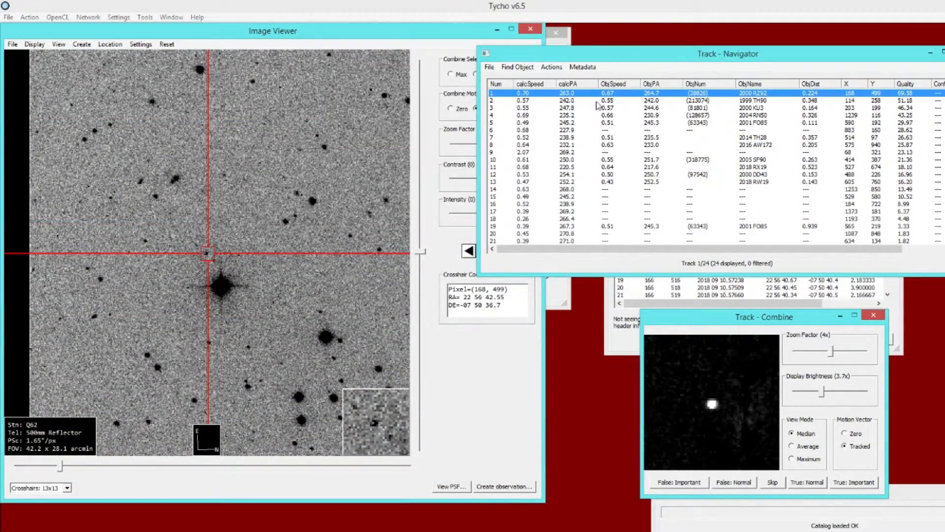
pyautogui.moveTo(270, 278)
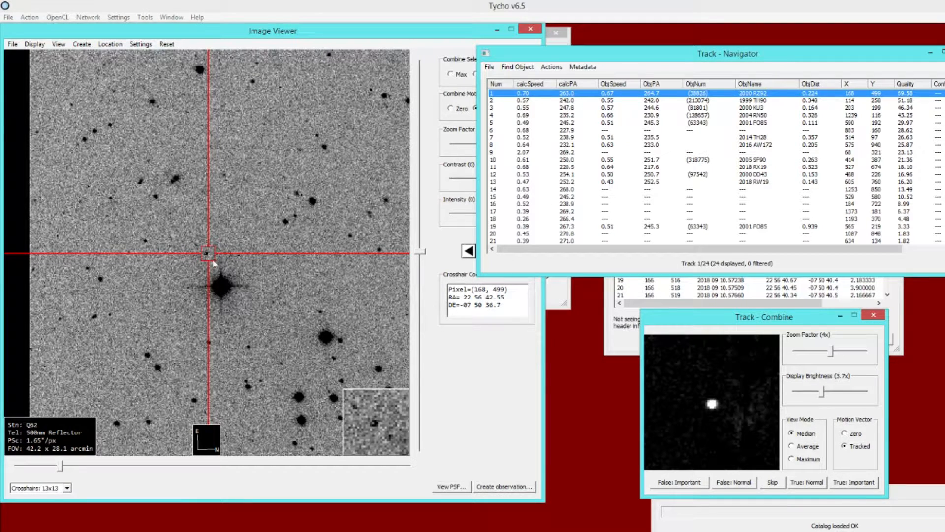
pyautogui.moveTo(602, 334)
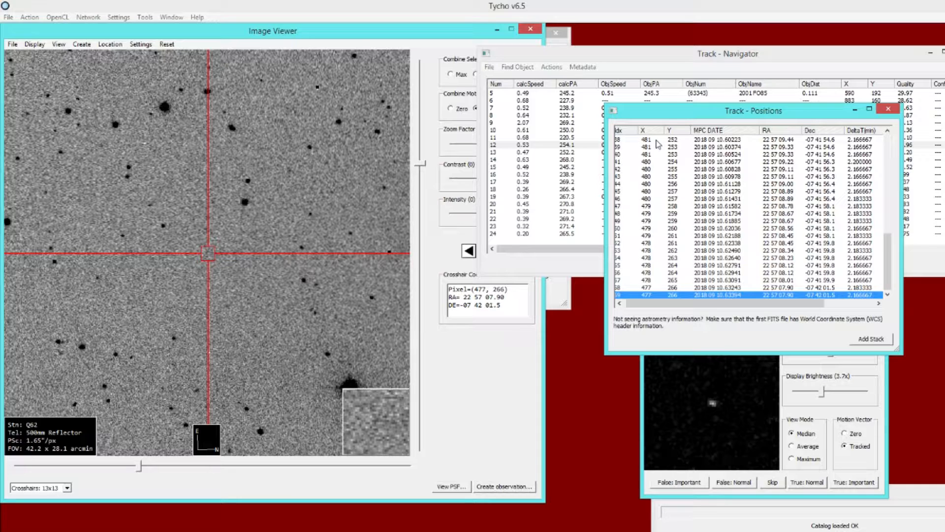
pyautogui.moveTo(129, 119)
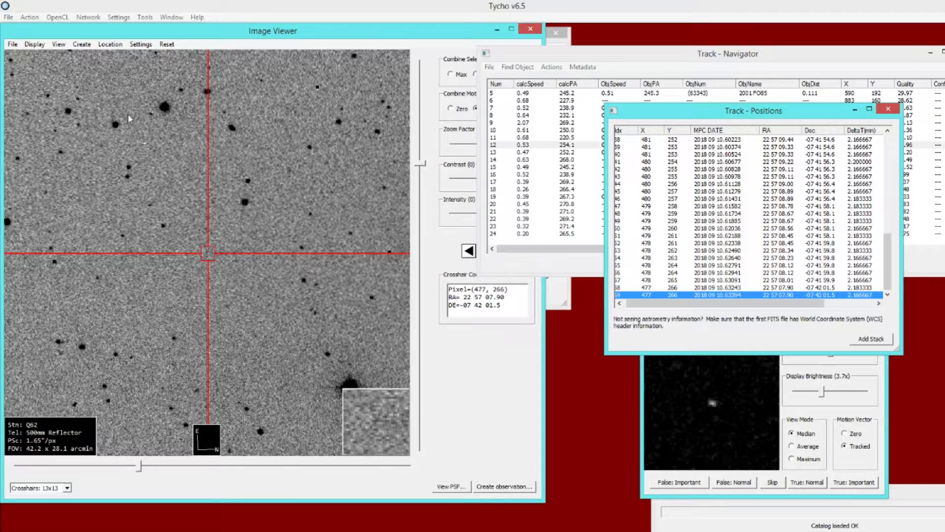
pyautogui.click(29, 17)
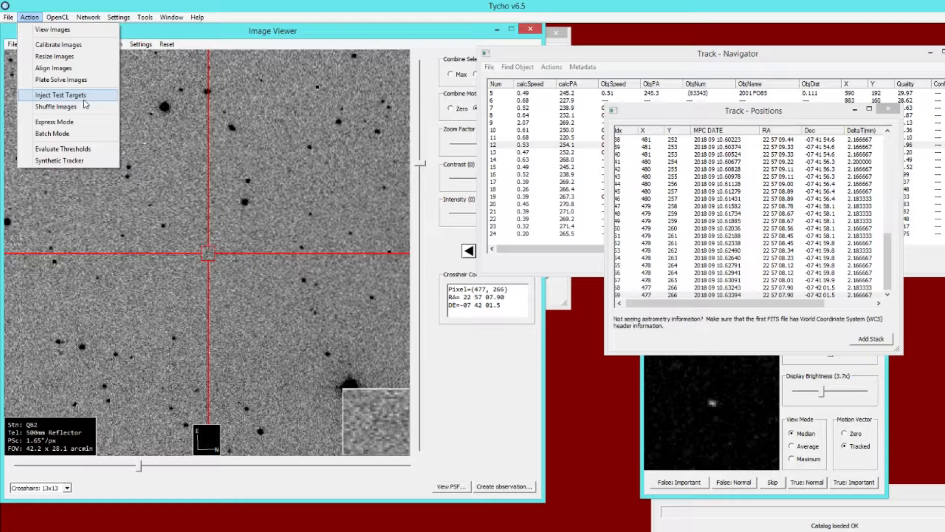
pyautogui.moveTo(56, 107)
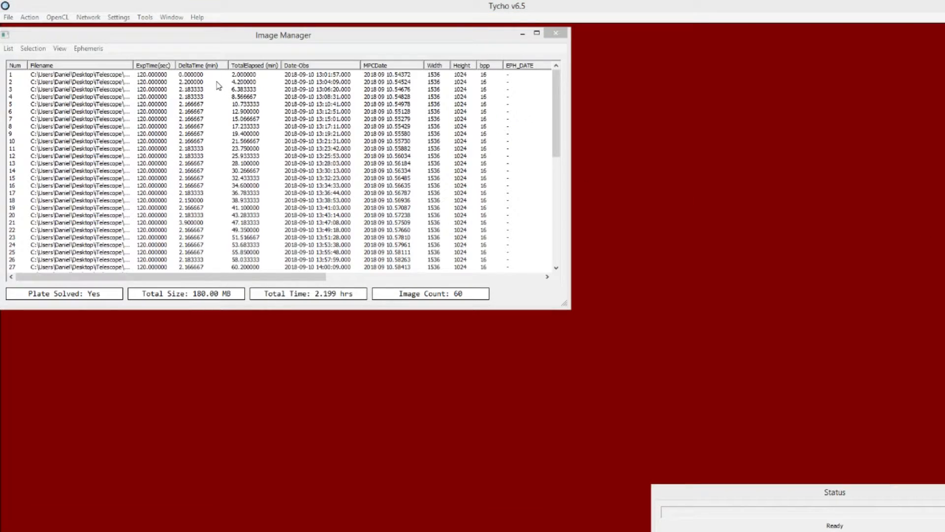
# - Return to the 60-image manager list and open the Action menu
pyautogui.click(29, 16)
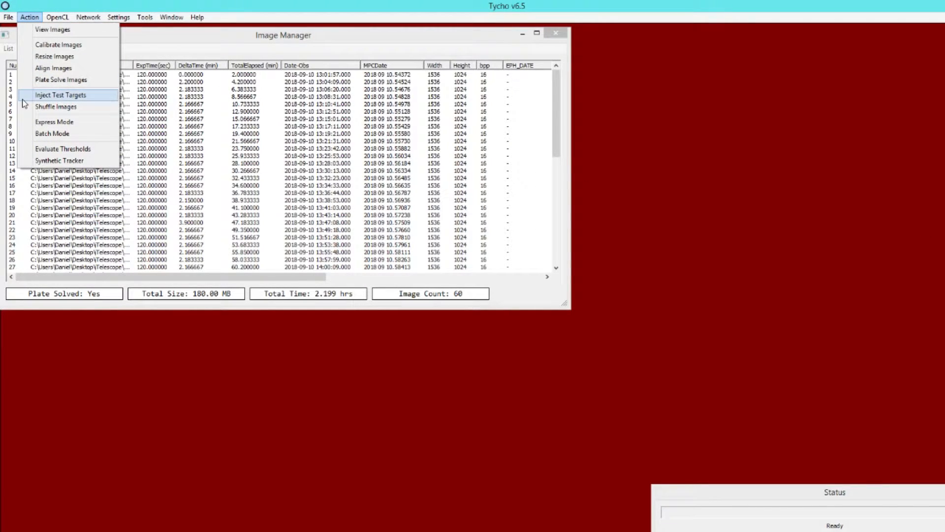
pyautogui.moveTo(60, 106)
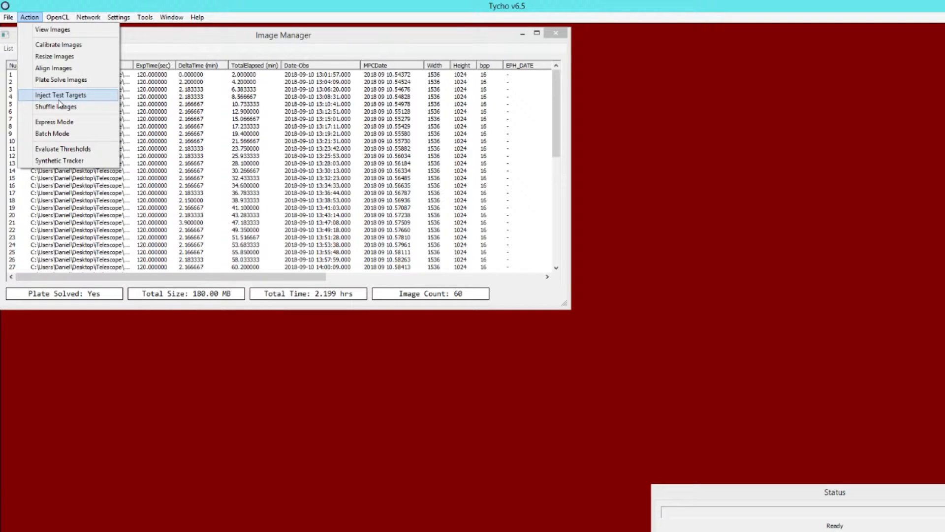
# - Review Test Target Settings: speed/PA motion at 0.820 arcsec/min, PA 50°, FWHM 2.50
pyautogui.click(60, 94)
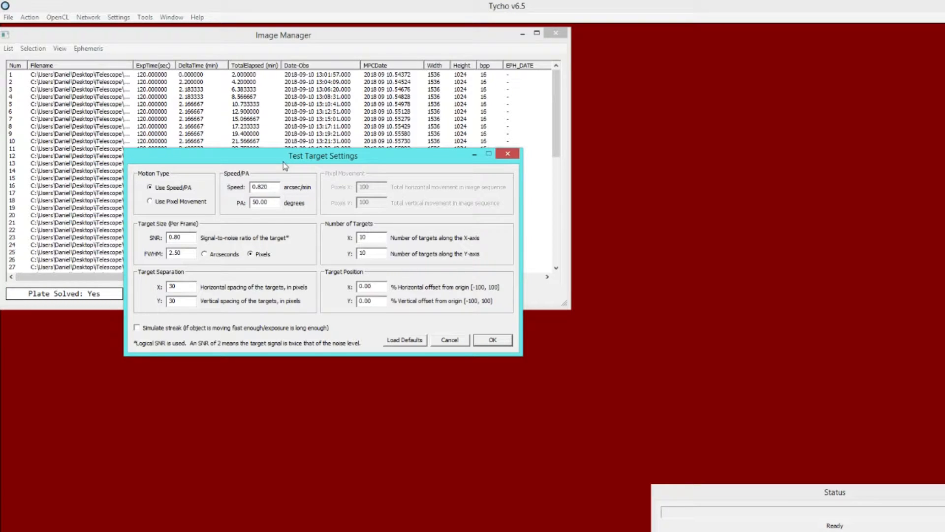
pyautogui.moveTo(270, 166)
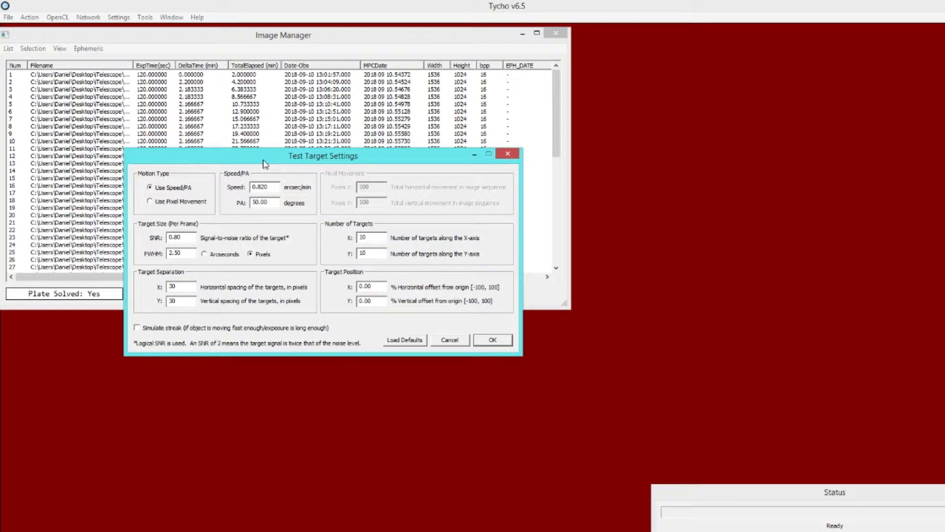
pyautogui.moveTo(244, 165)
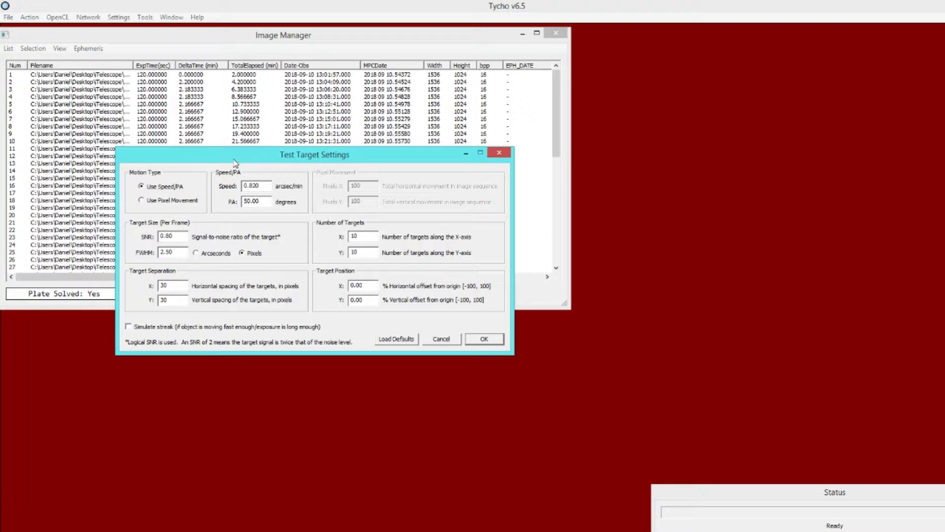
pyautogui.moveTo(145, 180)
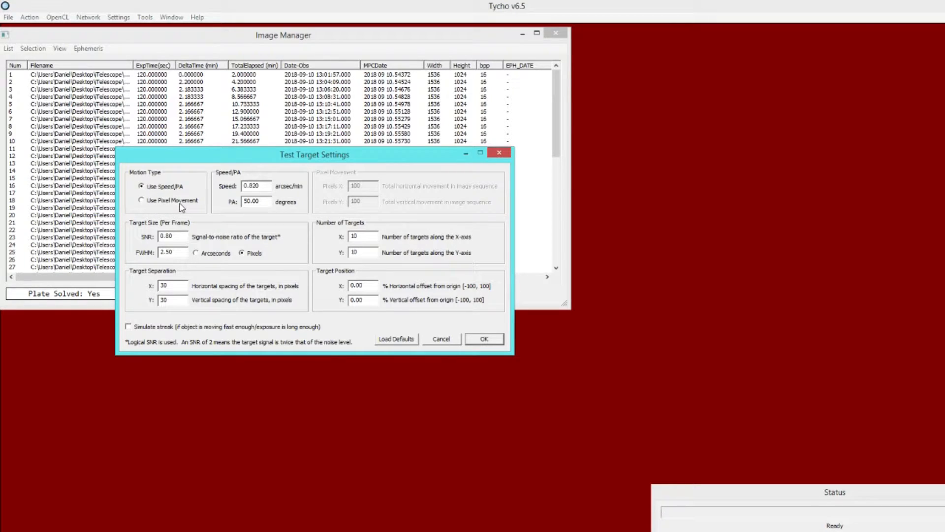
pyautogui.click(141, 200)
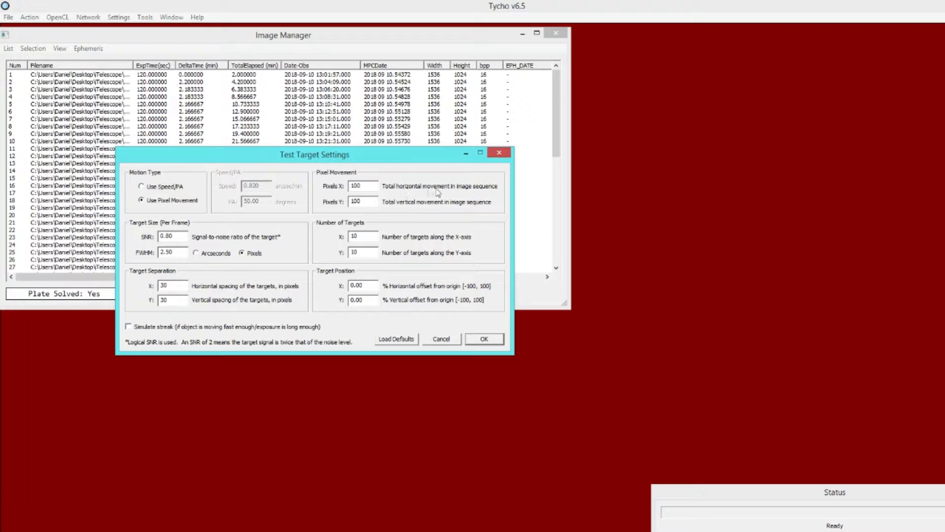
pyautogui.click(361, 185)
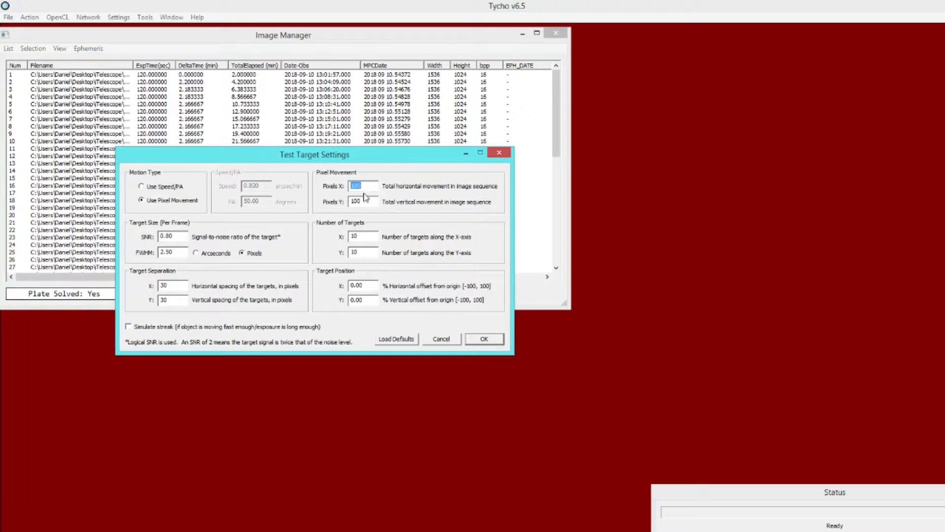
pyautogui.click(362, 202)
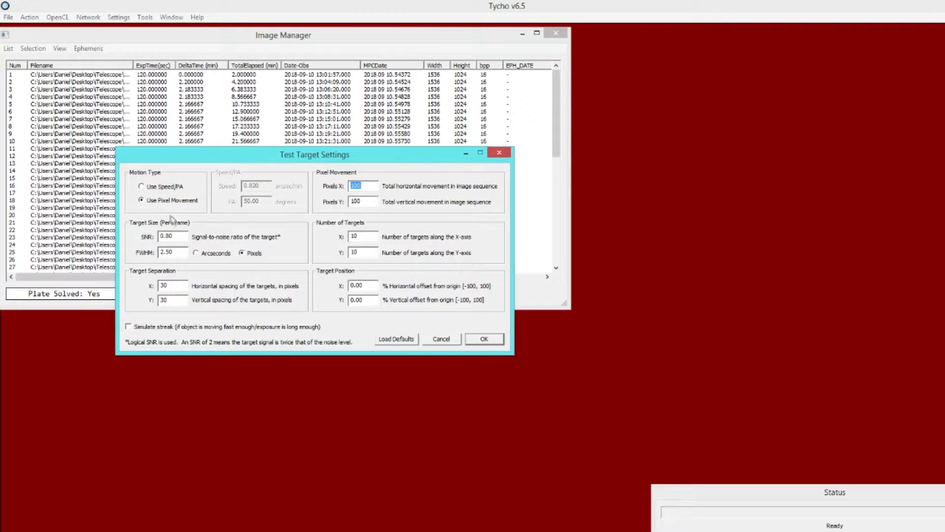
pyautogui.click(141, 187)
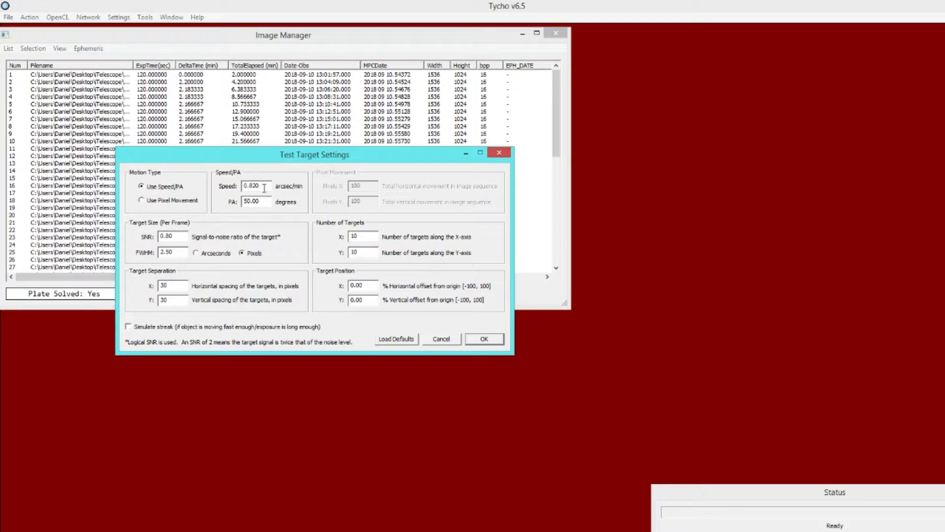
pyautogui.tripleClick(255, 201)
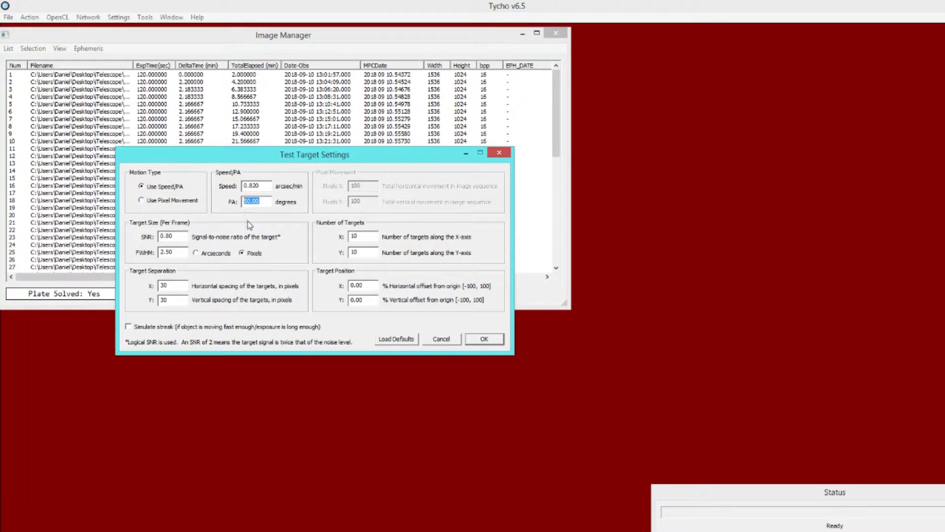
pyautogui.click(172, 236)
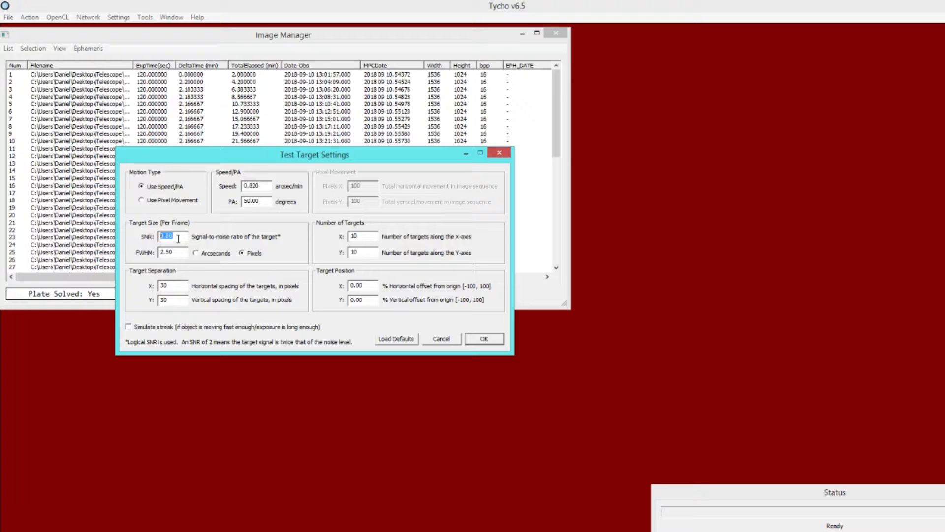
pyautogui.click(172, 252)
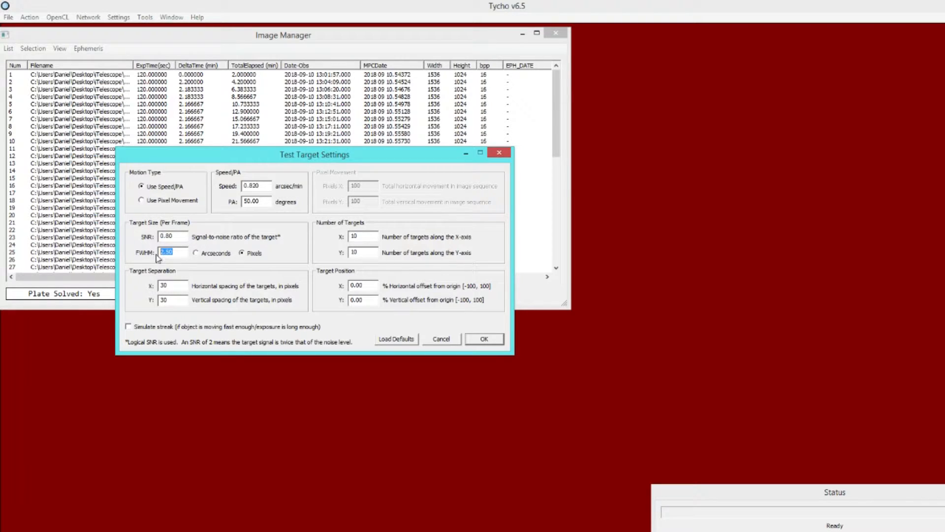
pyautogui.moveTo(179, 264)
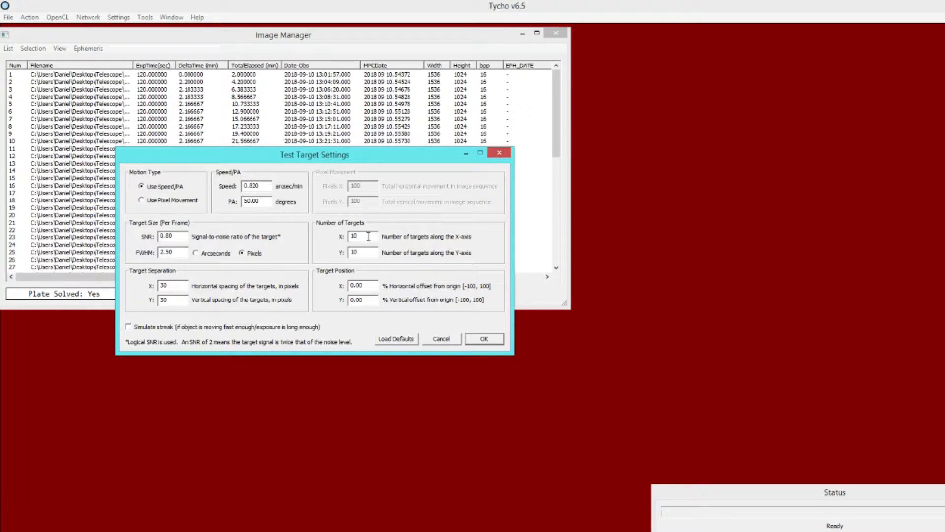
# - Accept a 10×10 target grid with 30-pixel spacing and zero offset
pyautogui.tripleClick(355, 236)
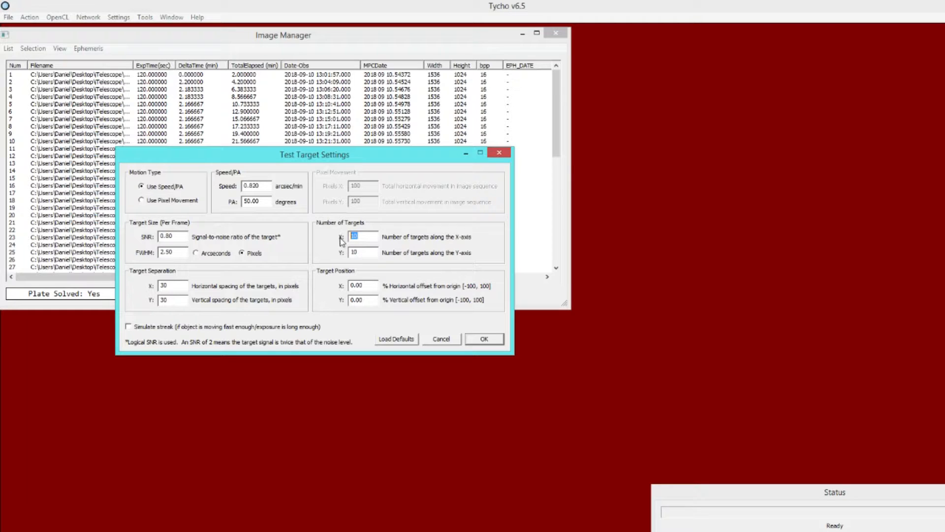
pyautogui.click(362, 252)
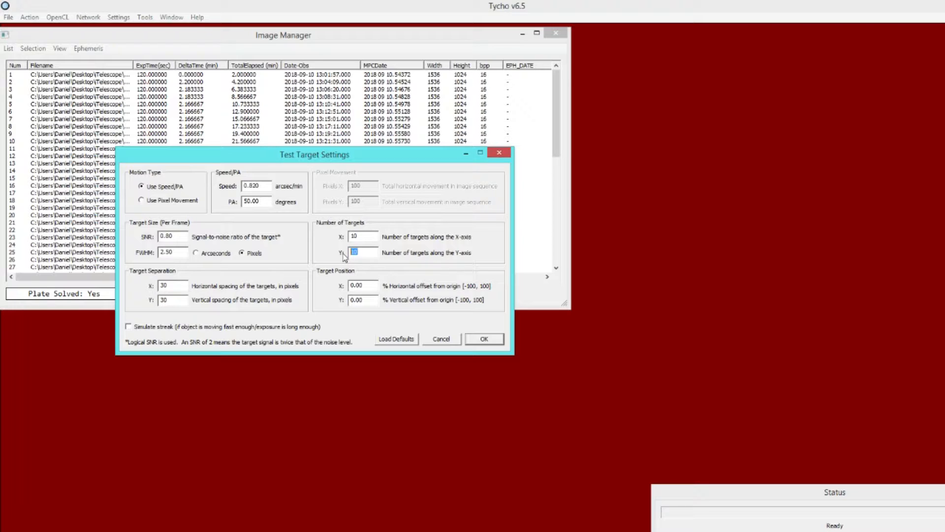
pyautogui.click(172, 285)
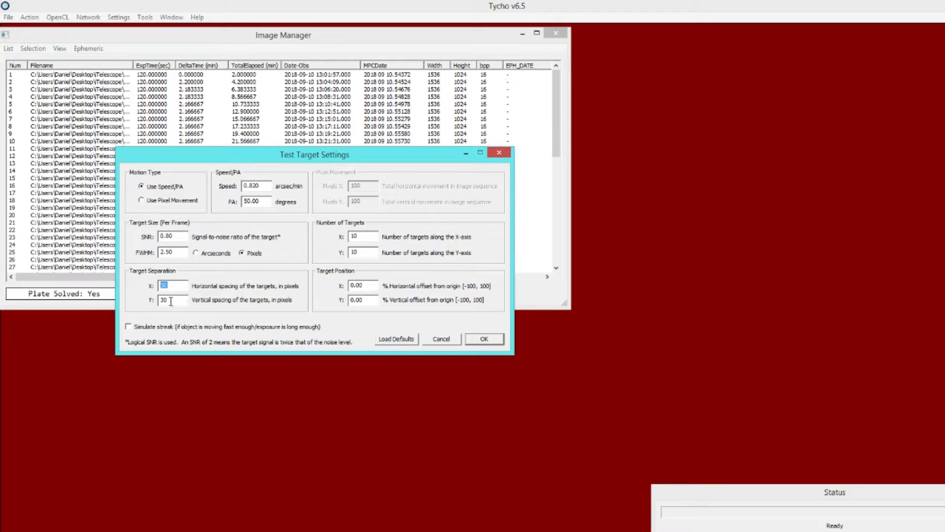
pyautogui.click(171, 300)
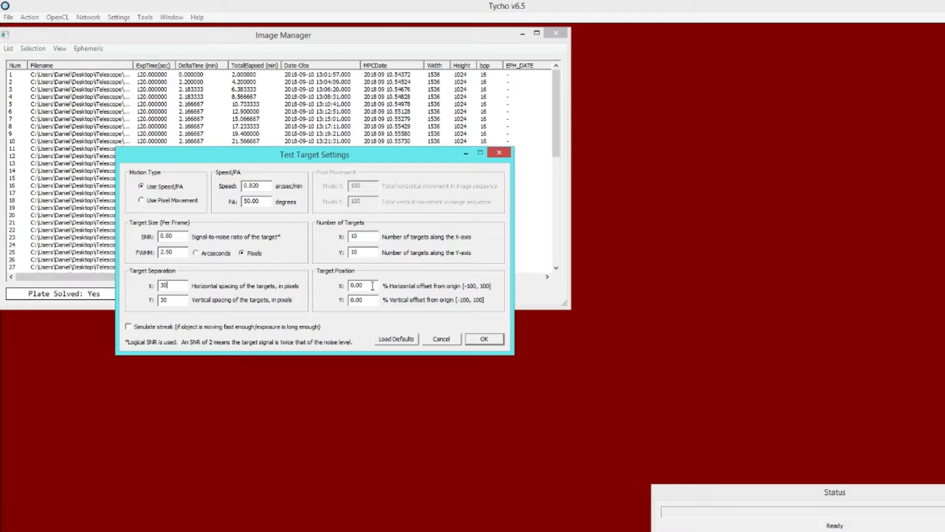
pyautogui.tripleClick(360, 285)
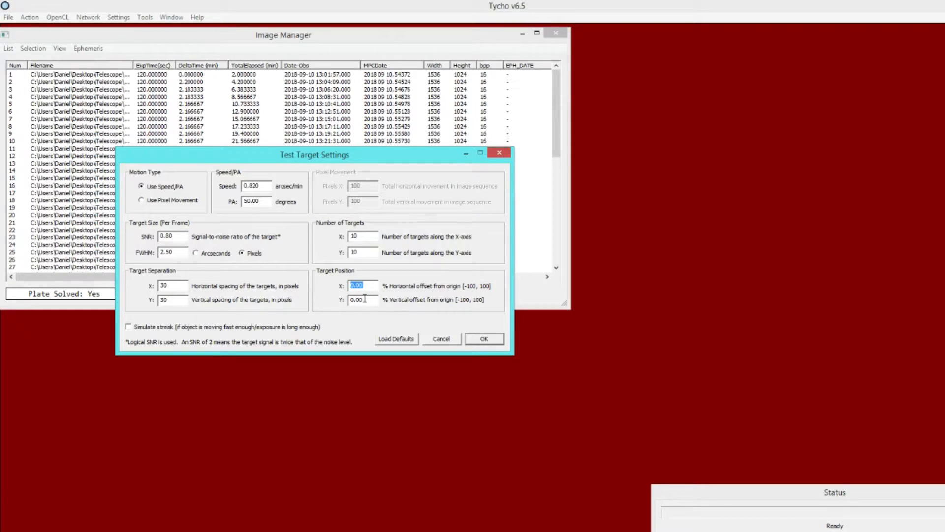
pyautogui.click(362, 301)
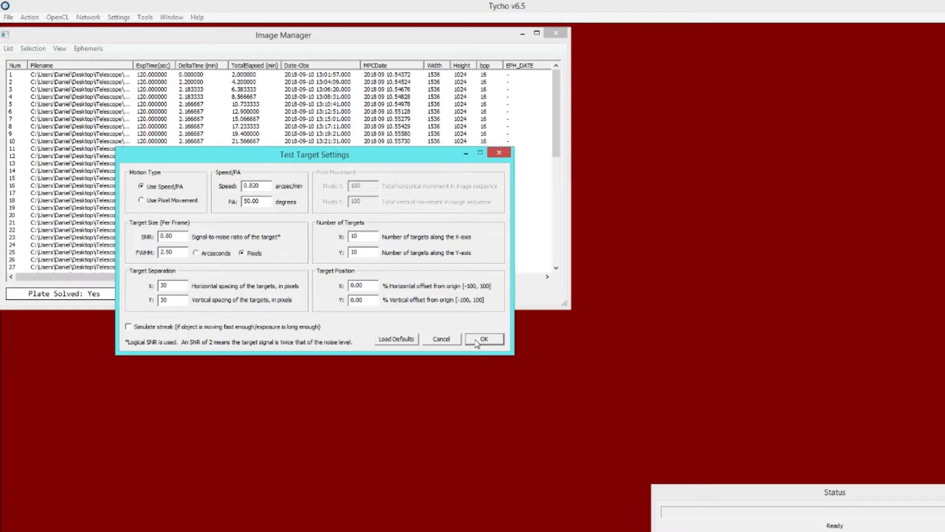
pyautogui.click(484, 339)
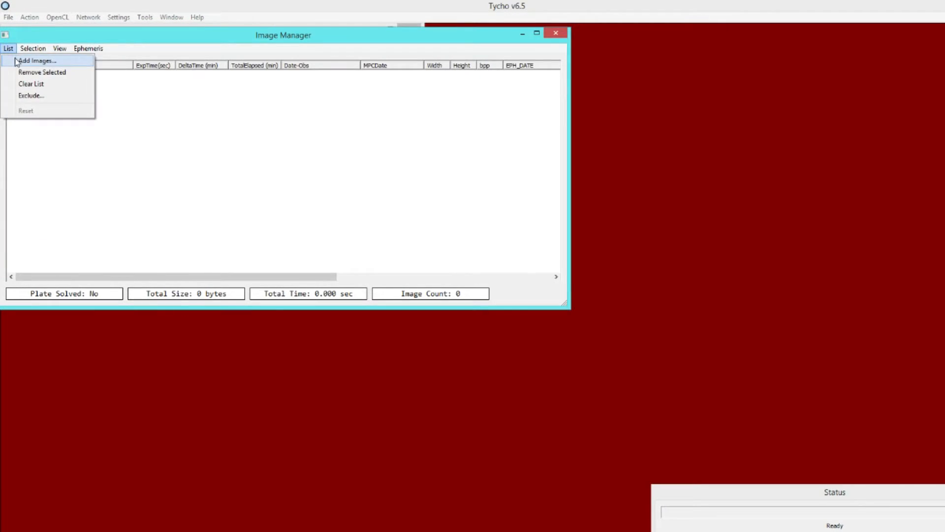
# - Add the 60 calibrated FITS images to the list and view them
pyautogui.click(36, 60)
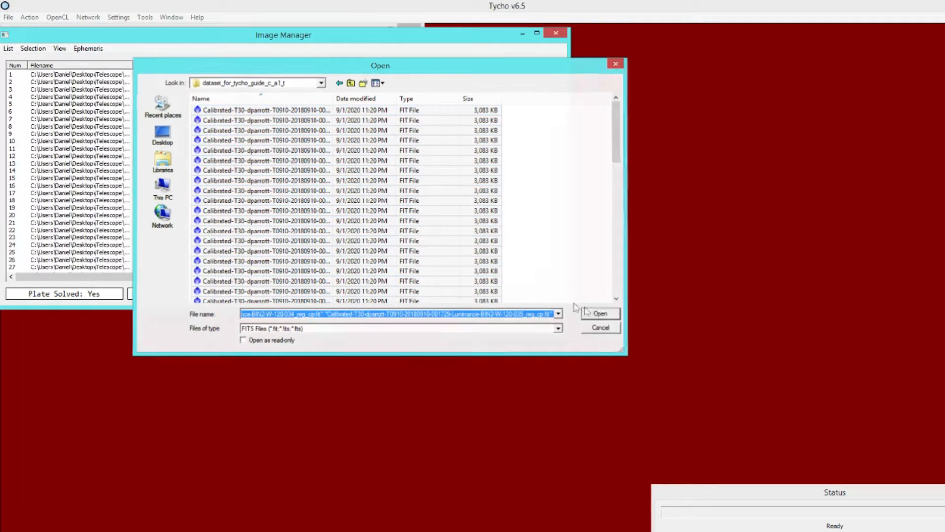
pyautogui.click(29, 17)
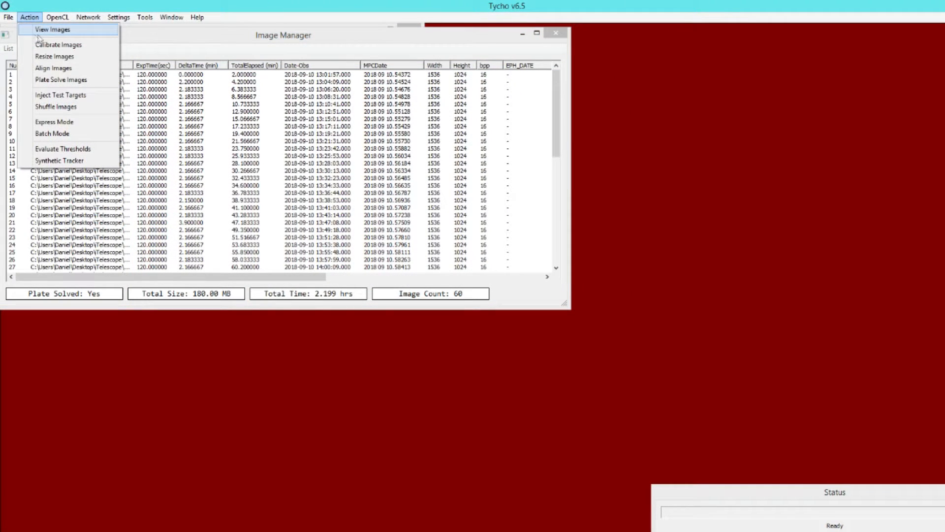
pyautogui.click(52, 30)
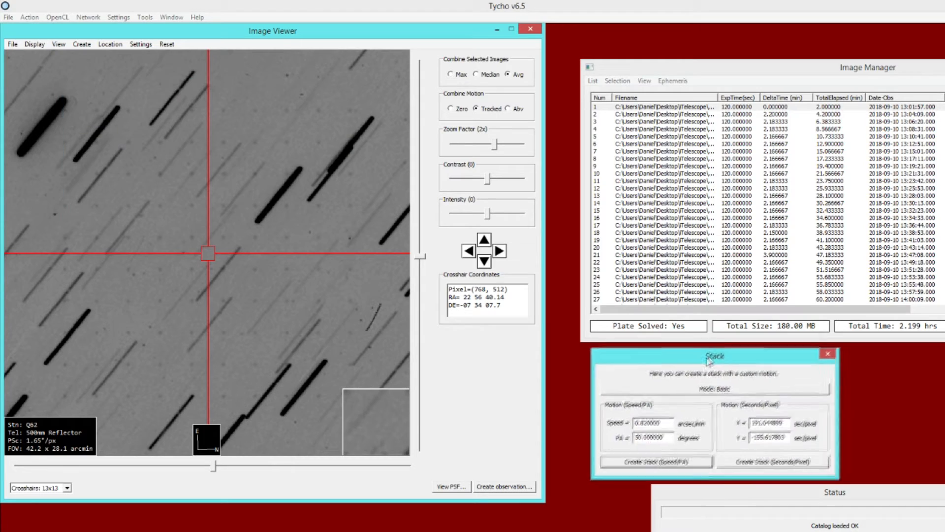
# - Set stack contrast to about 149 and combine frames as a tracked median
pyautogui.moveTo(715, 356); pyautogui.dragTo(693, 371)
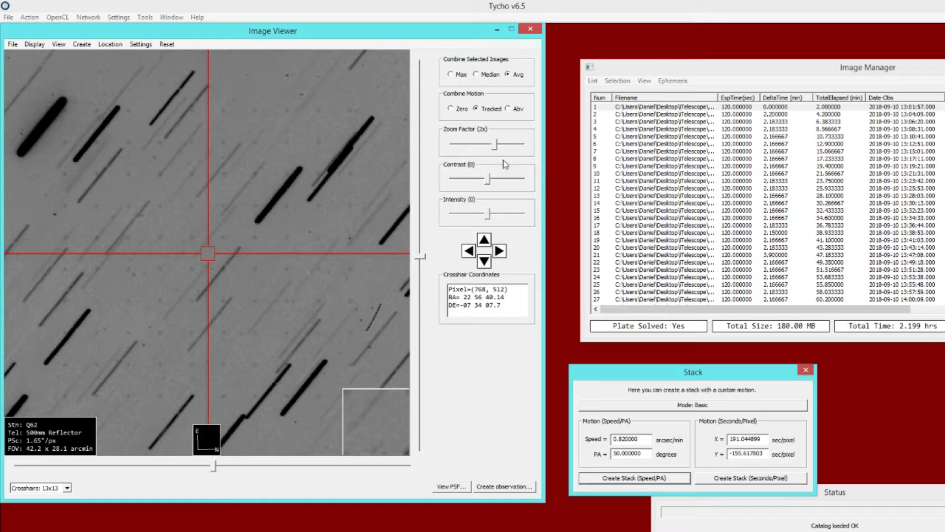
pyautogui.moveTo(487, 177); pyautogui.dragTo(497, 177)
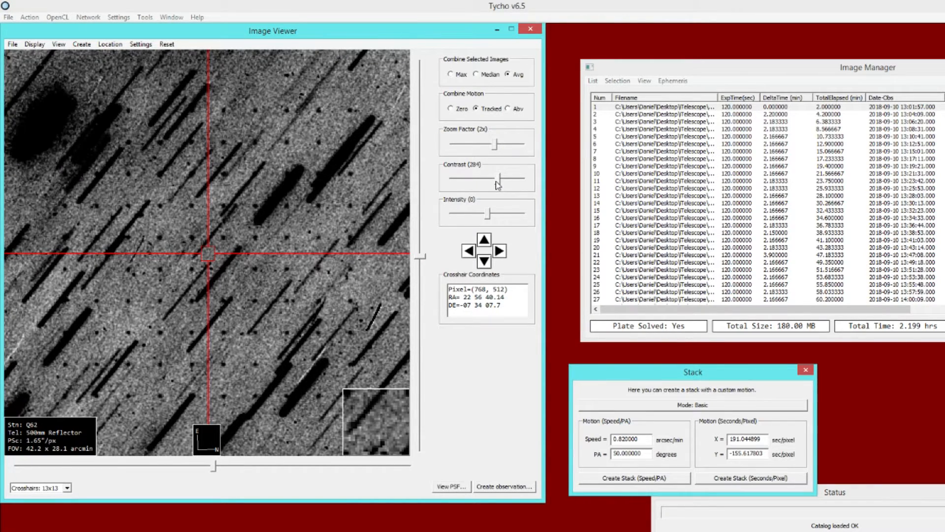
pyautogui.moveTo(518, 180); pyautogui.dragTo(487, 180)
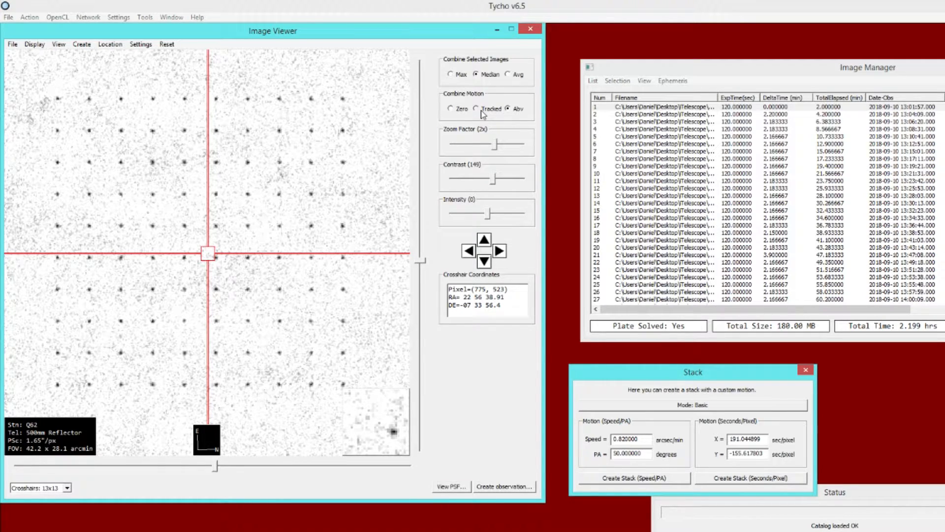
pyautogui.click(477, 109)
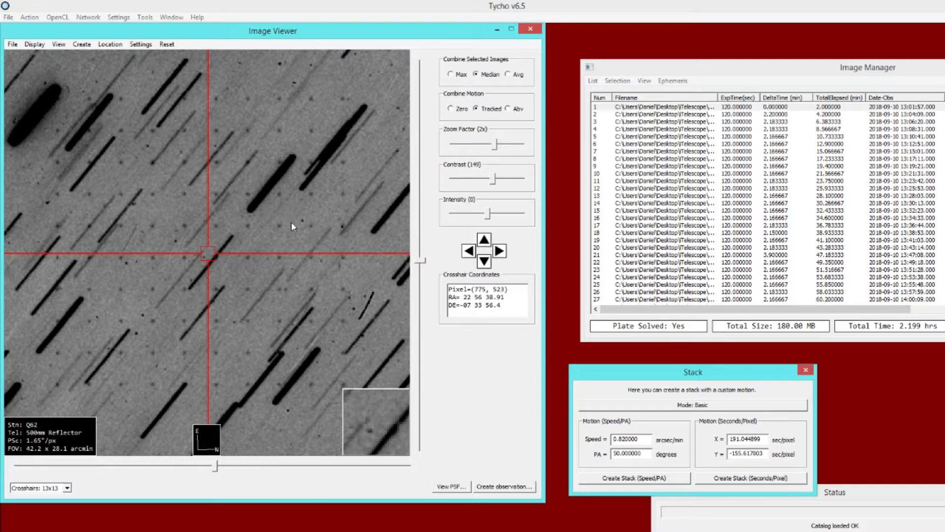
pyautogui.moveTo(164, 120)
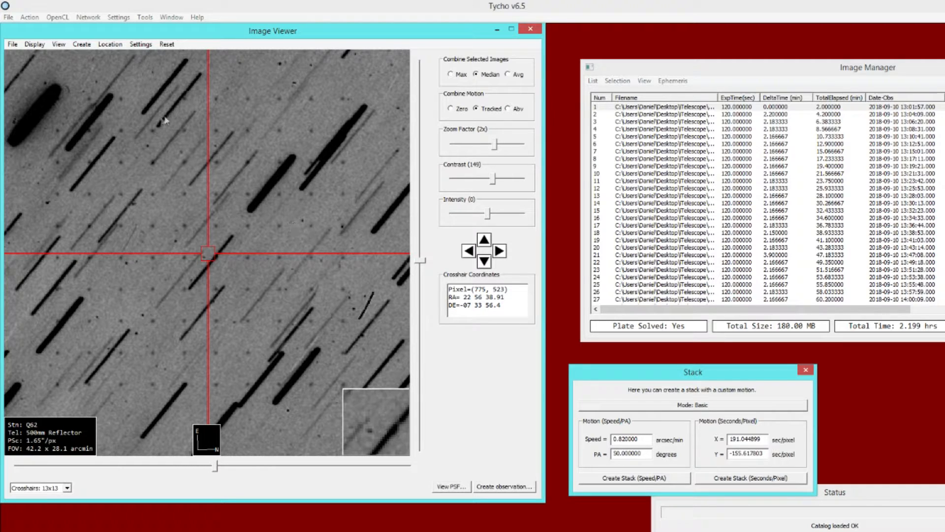
pyautogui.moveTo(139, 145)
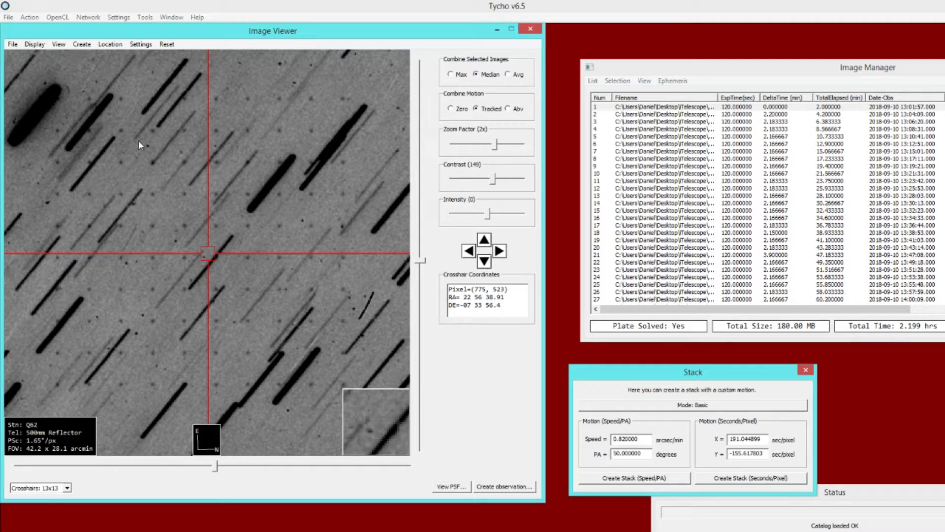
pyautogui.click(29, 17)
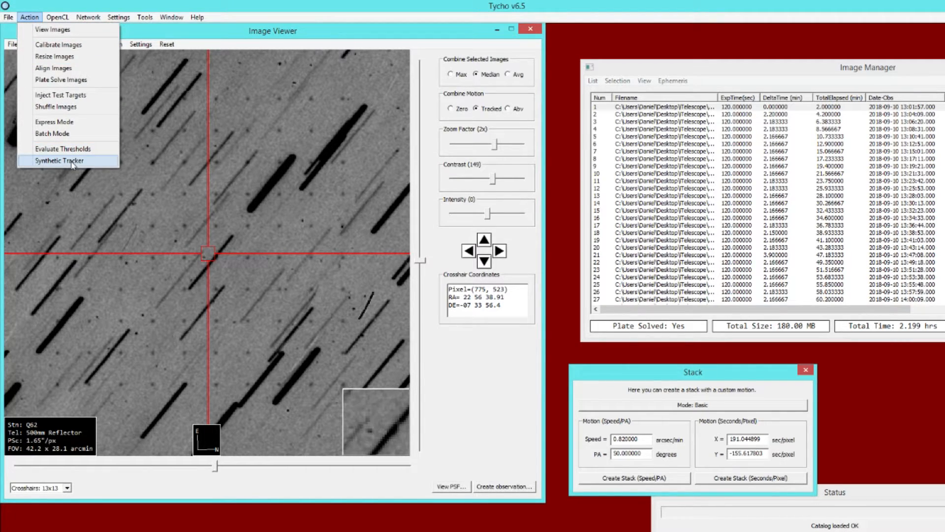
# - Run the synthetic tracker at 20% sensitivity and granularity, reviewing 51 tracks
pyautogui.click(59, 161)
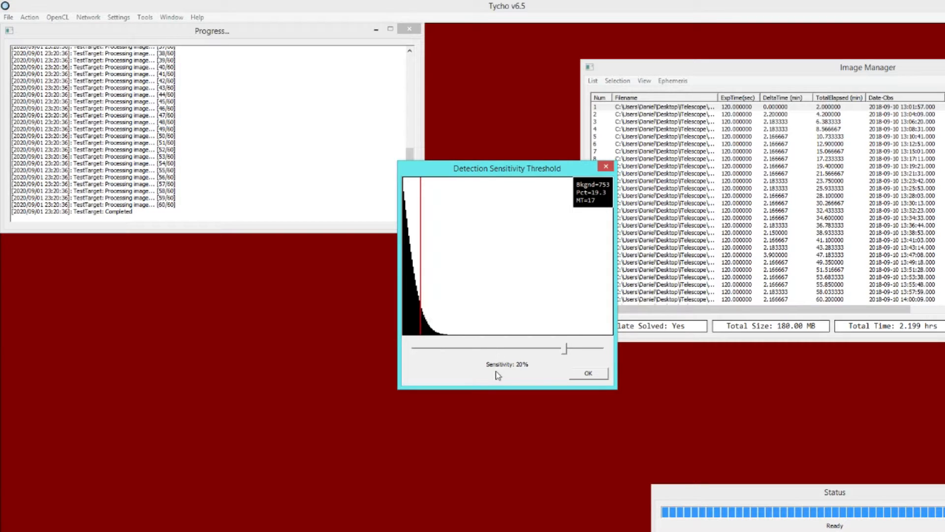
pyautogui.click(587, 373)
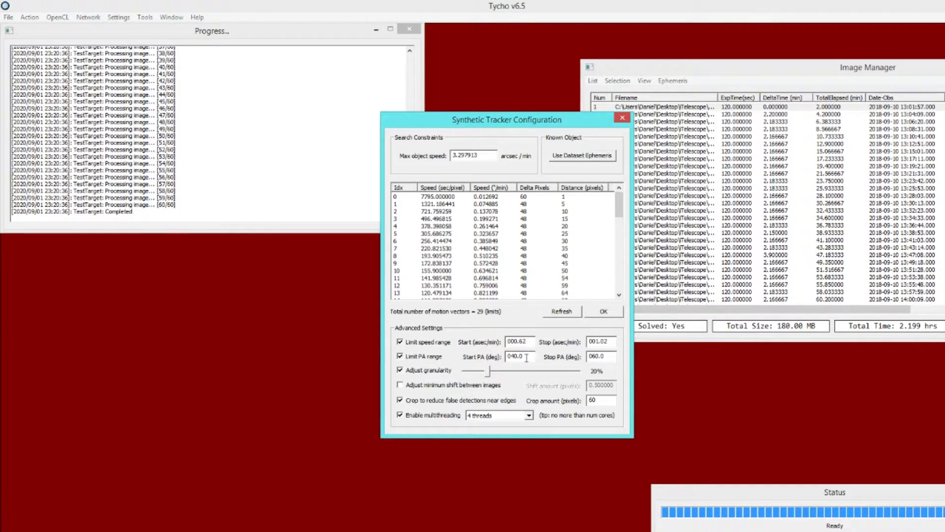
pyautogui.click(602, 357)
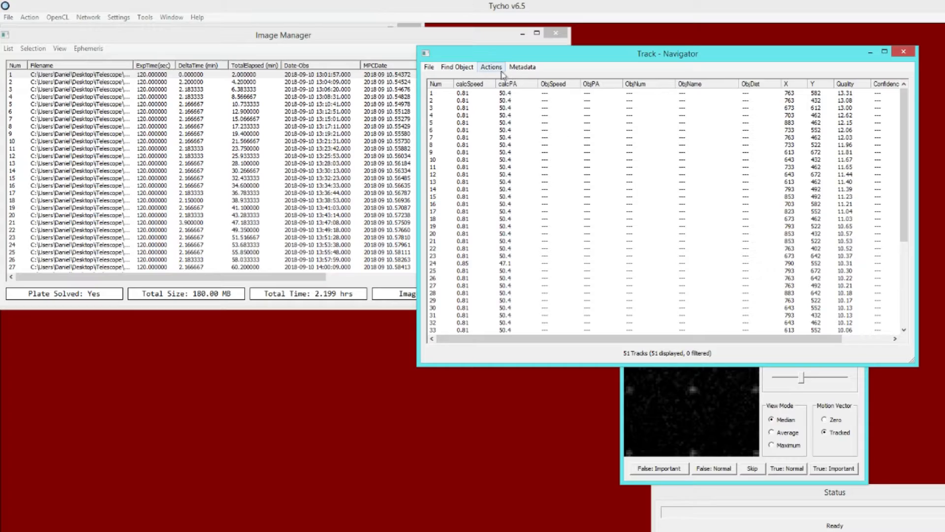
pyautogui.click(470, 93)
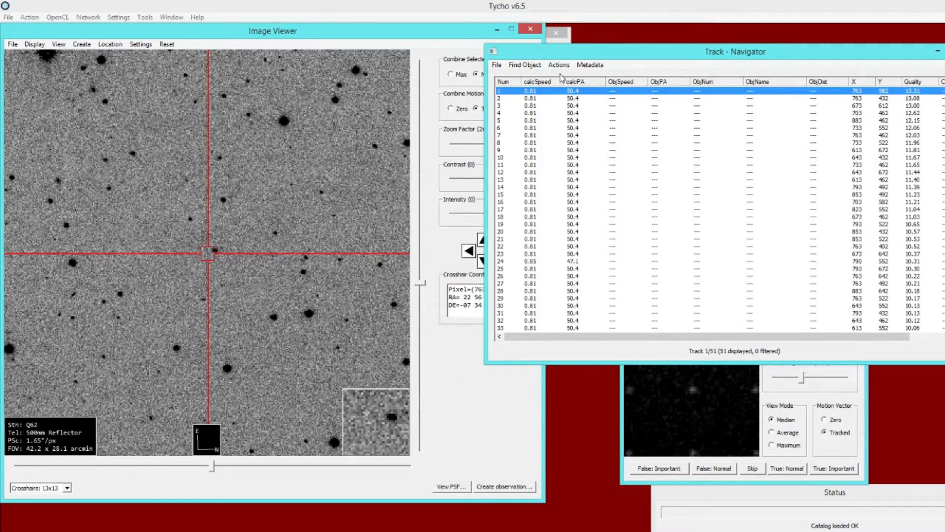
# - Evaluate Pd for the tracks: 51% found without confidence, 49% not found
pyautogui.click(557, 64)
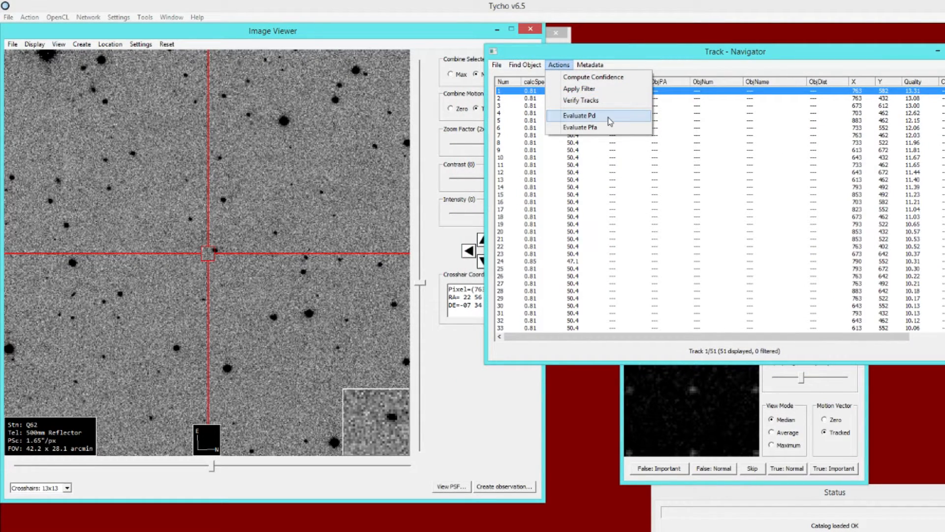
pyautogui.click(579, 115)
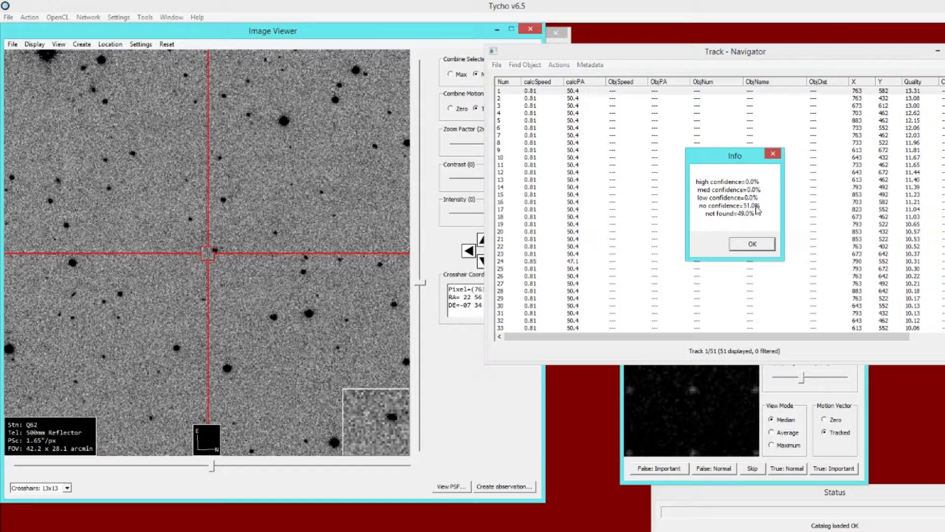
pyautogui.moveTo(750, 221)
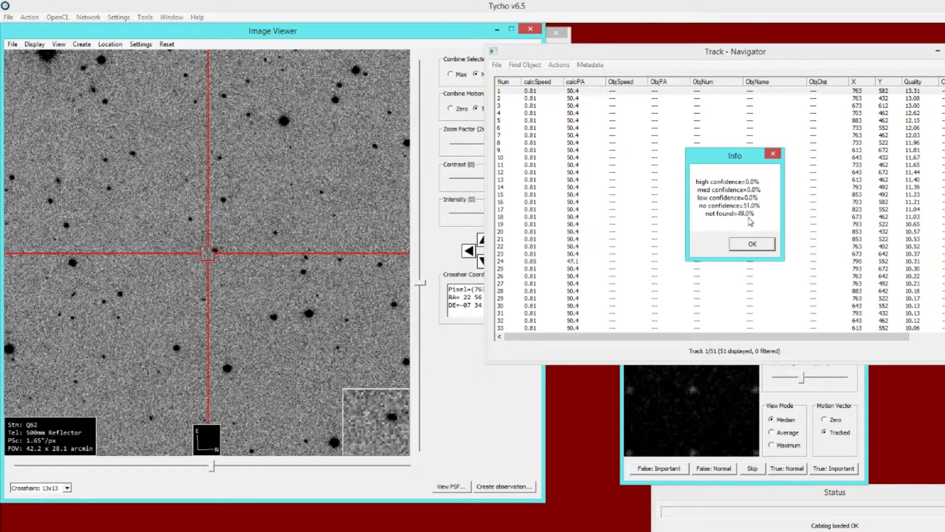
pyautogui.moveTo(747, 217)
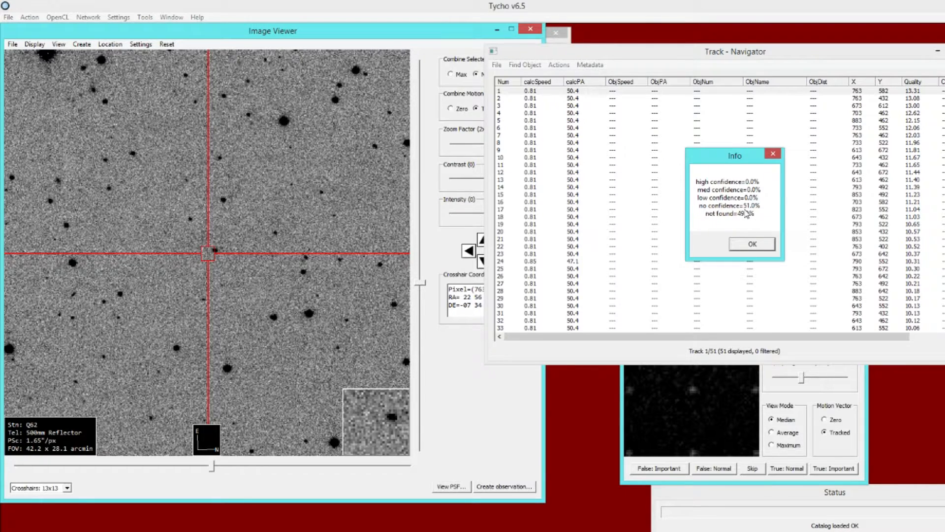
pyautogui.click(752, 244)
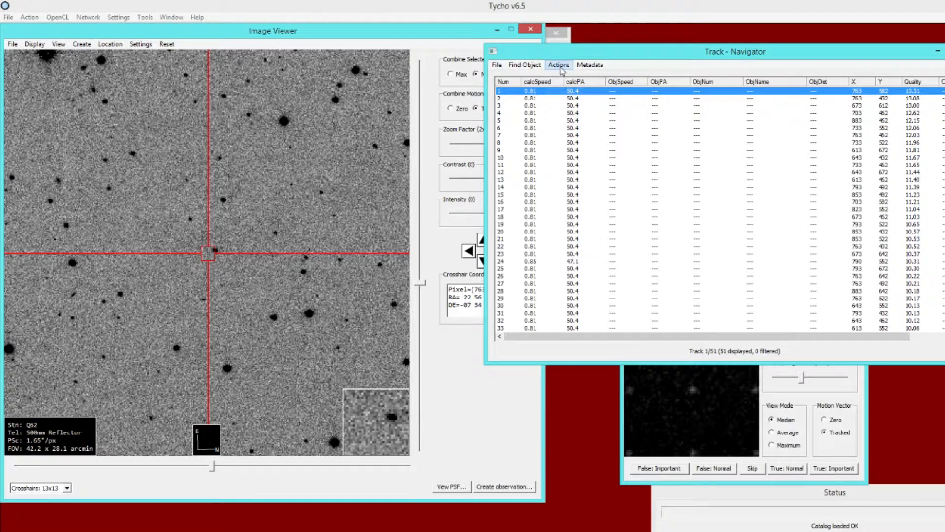
# - Compute track confidence and re-evaluate Pd: 47% high, 4% medium, 49% not found
pyautogui.click(558, 65)
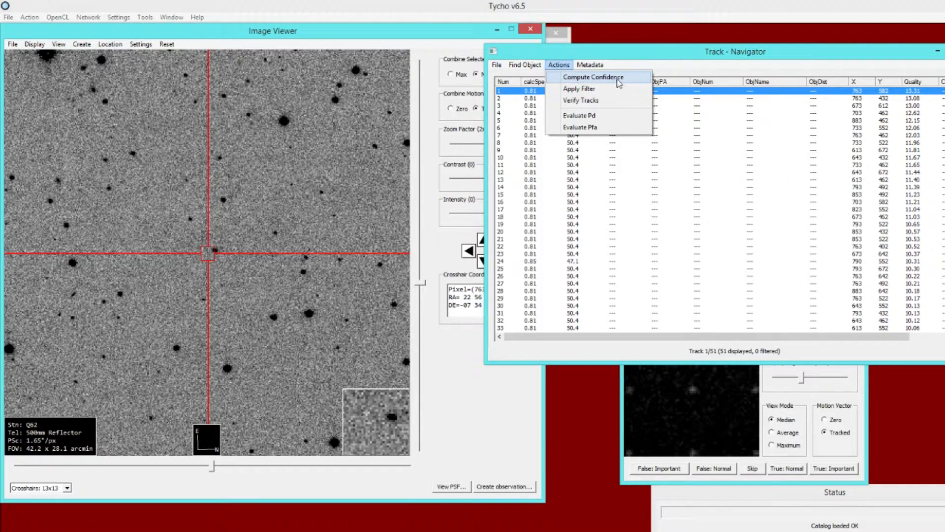
pyautogui.click(594, 77)
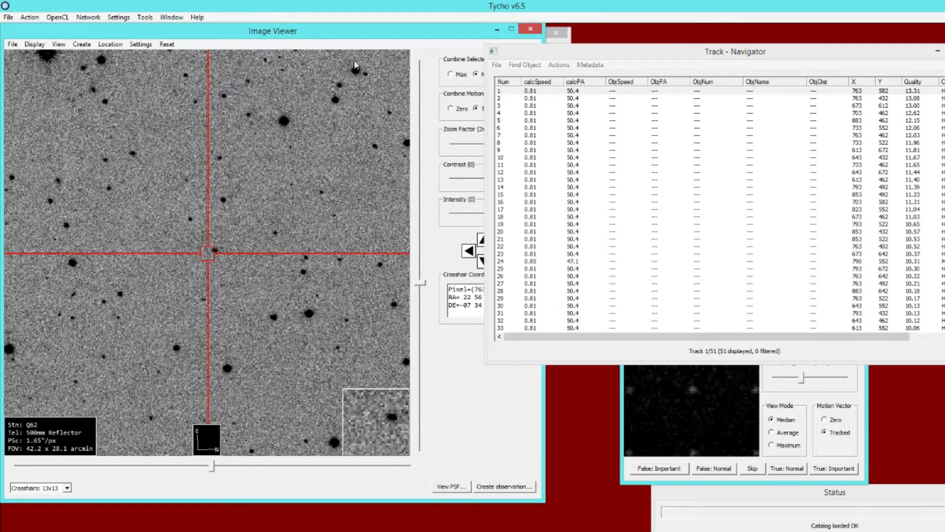
pyautogui.click(542, 91)
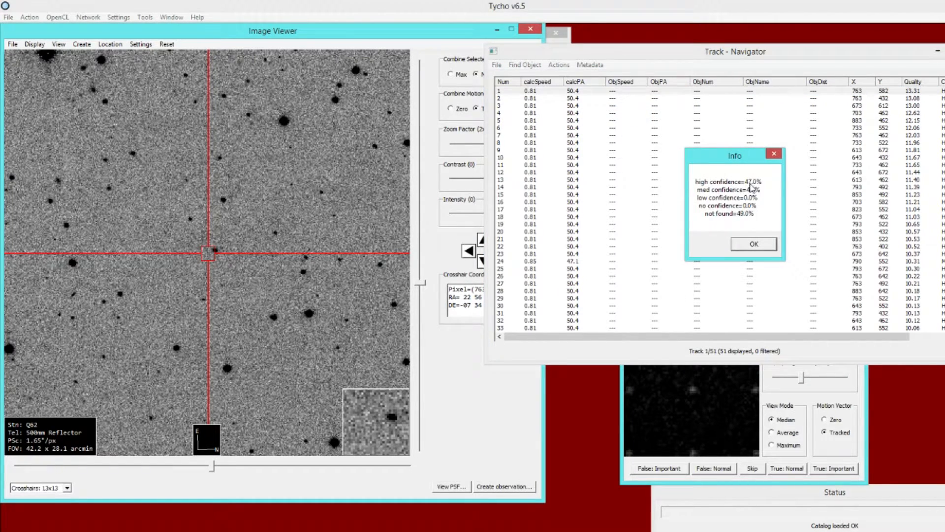
pyautogui.moveTo(755, 193)
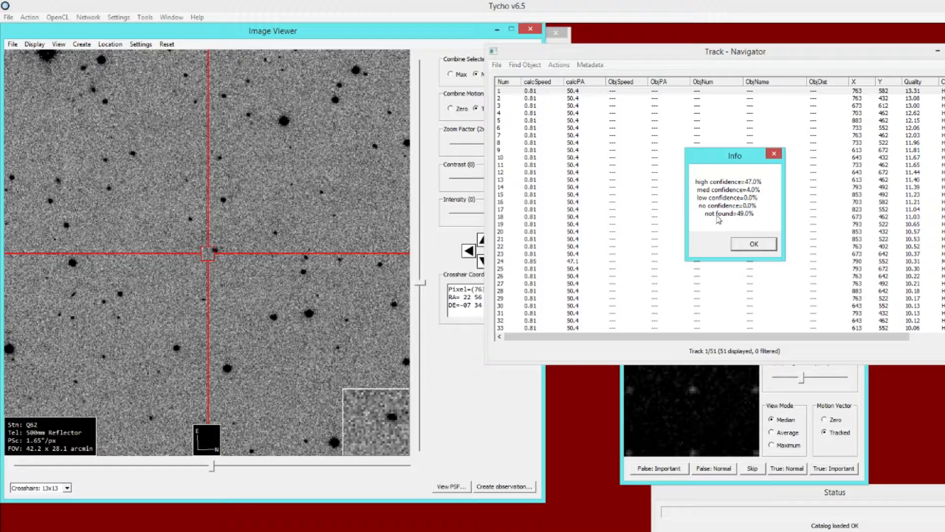
pyautogui.click(753, 244)
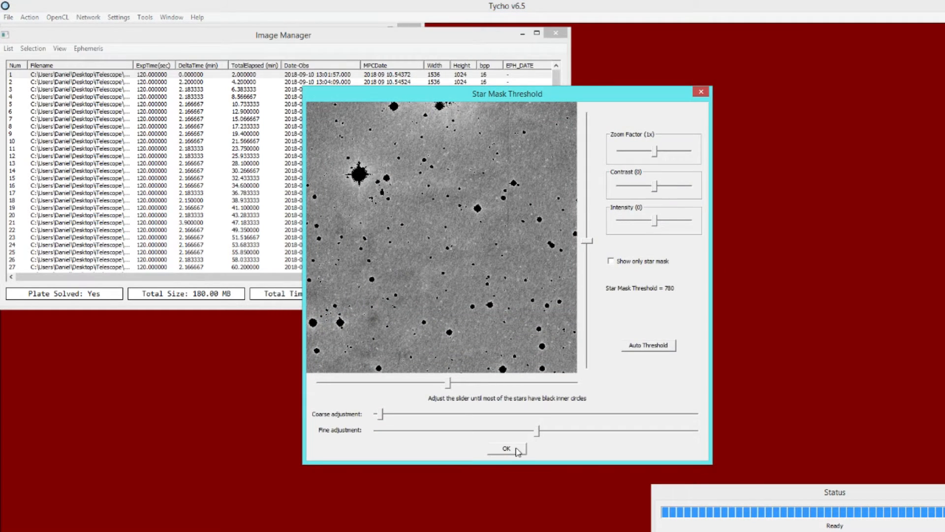
# - Accept the star mask threshold and rerun tracking at 29% detection sensitivity
pyautogui.click(505, 448)
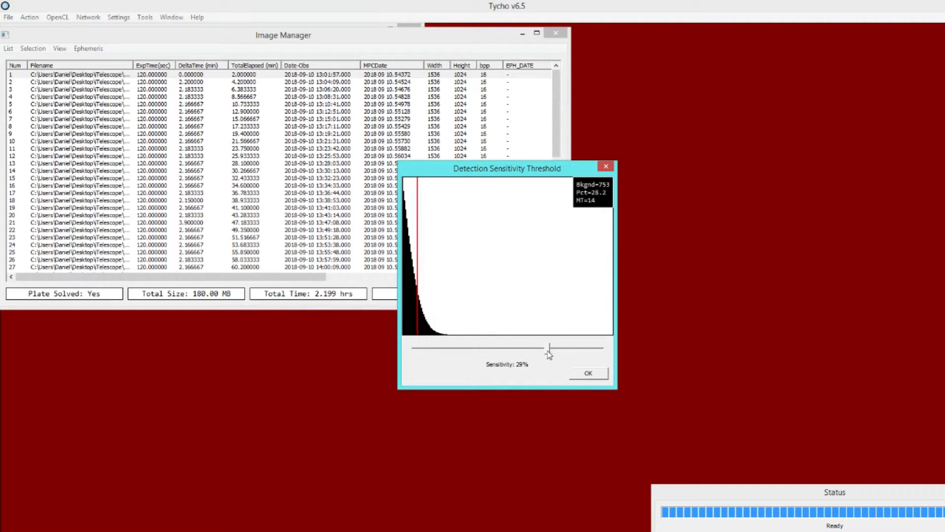
pyautogui.moveTo(548, 347); pyautogui.dragTo(528, 347)
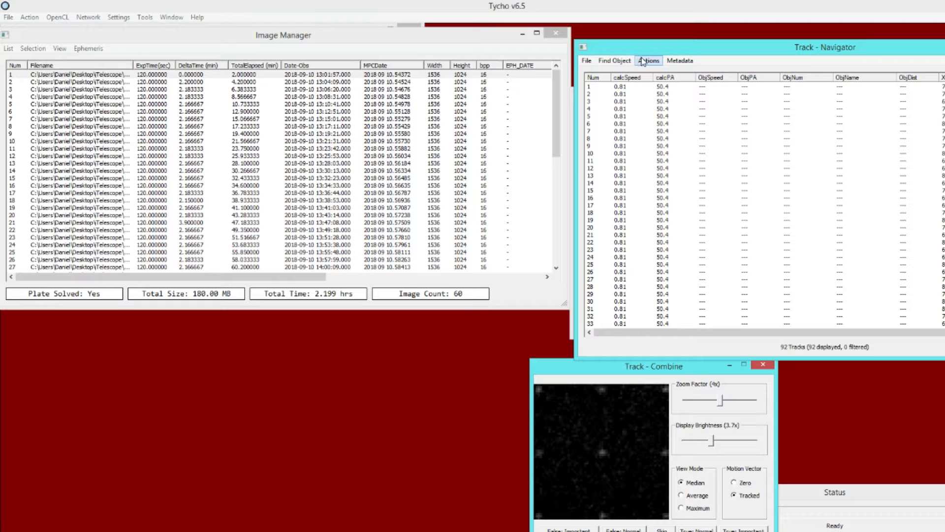
# - Review 92-track Pd (76% high, 12% medium, 10% missed) and shift the navigator left
pyautogui.click(648, 60)
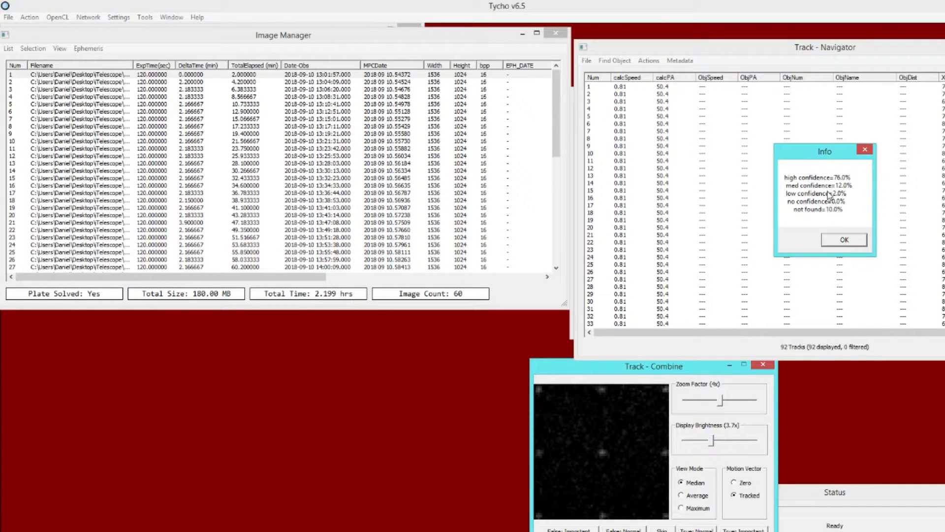
pyautogui.moveTo(808, 218)
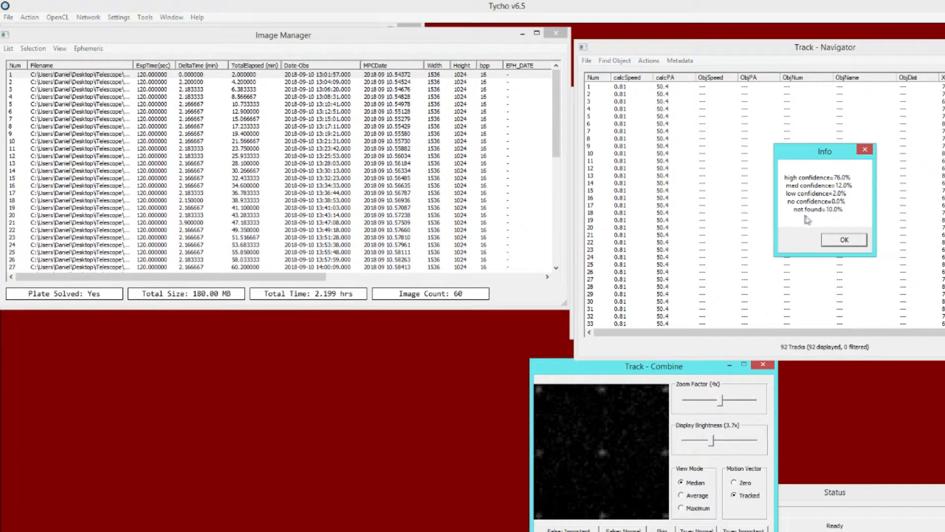
pyautogui.moveTo(832, 218)
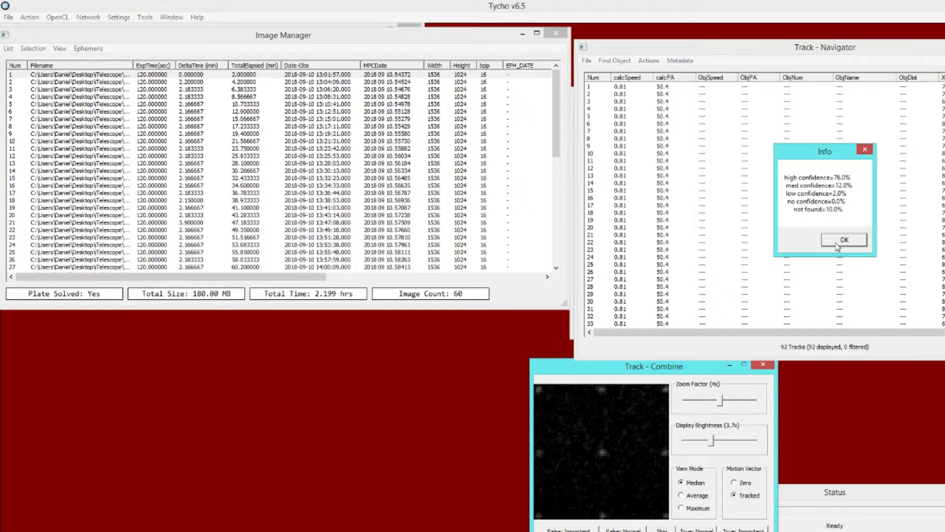
pyautogui.click(843, 239)
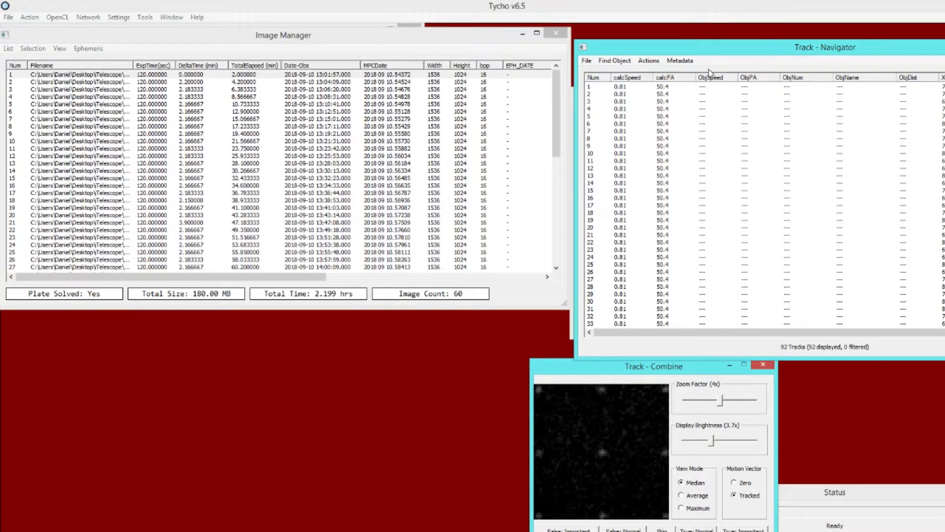
pyautogui.moveTo(826, 47); pyautogui.dragTo(729, 50)
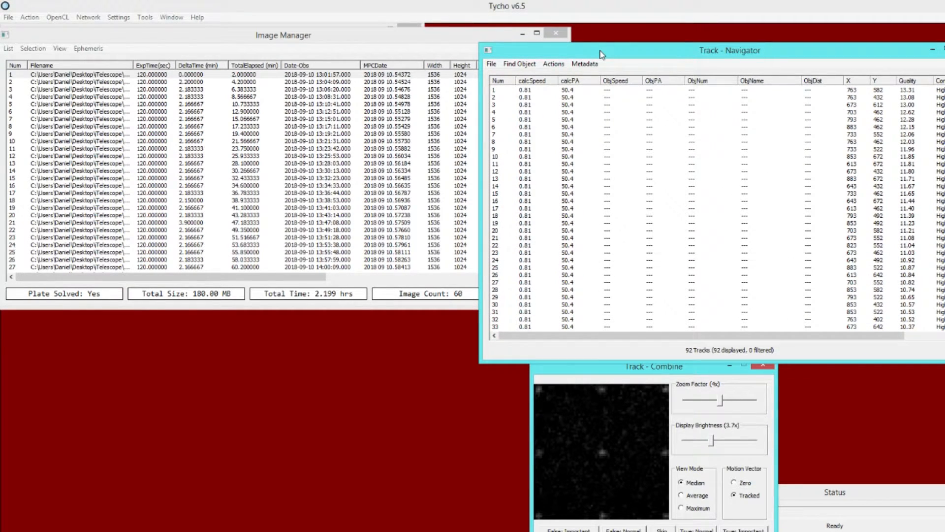
pyautogui.moveTo(602, 51); pyautogui.dragTo(589, 65)
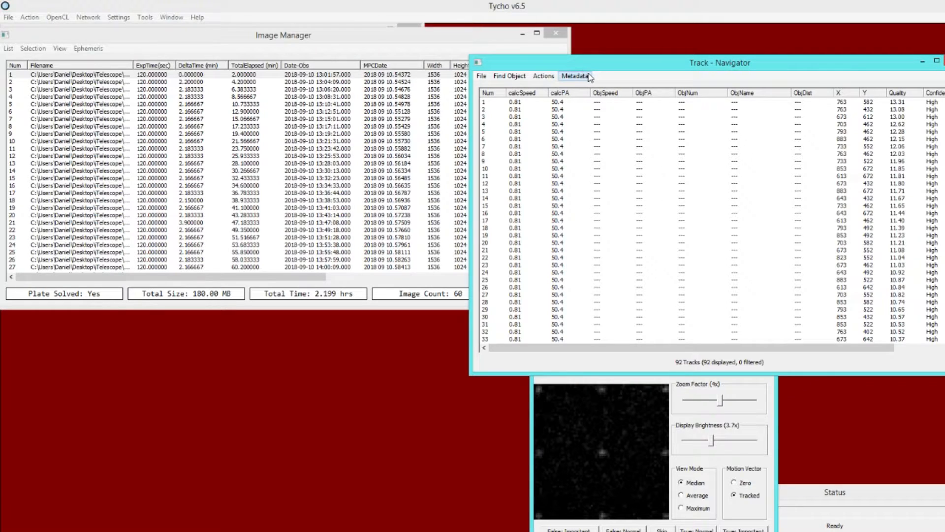
pyautogui.click(29, 17)
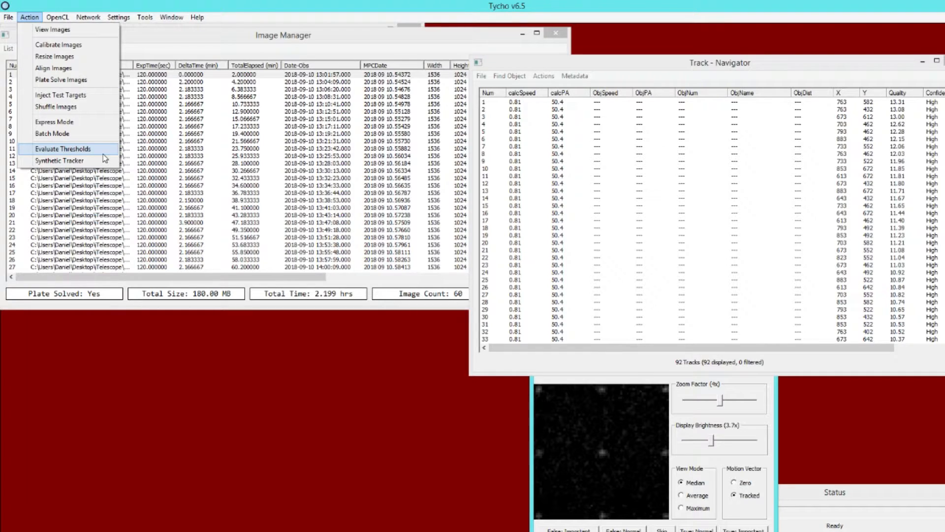
# - Open Evaluate Thresholds (FWHM 2.5, SNR 0.8, sensitivity 20) and select FWHM Start
pyautogui.click(62, 149)
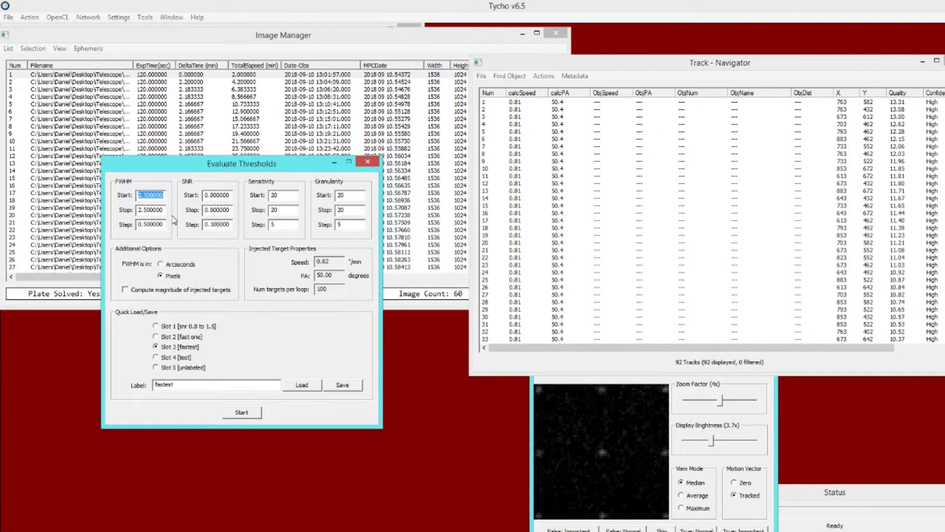
pyautogui.moveTo(170, 216)
pyautogui.write('2.500000')
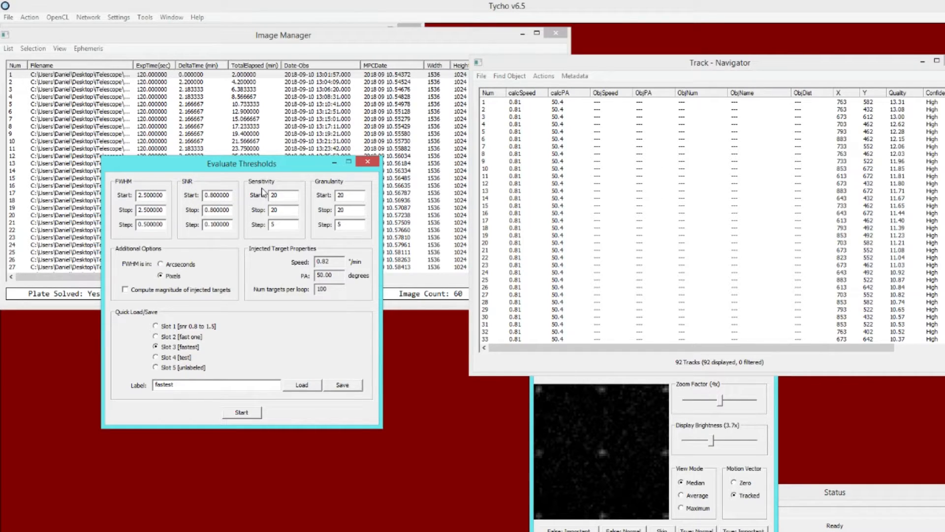
pyautogui.click(148, 195)
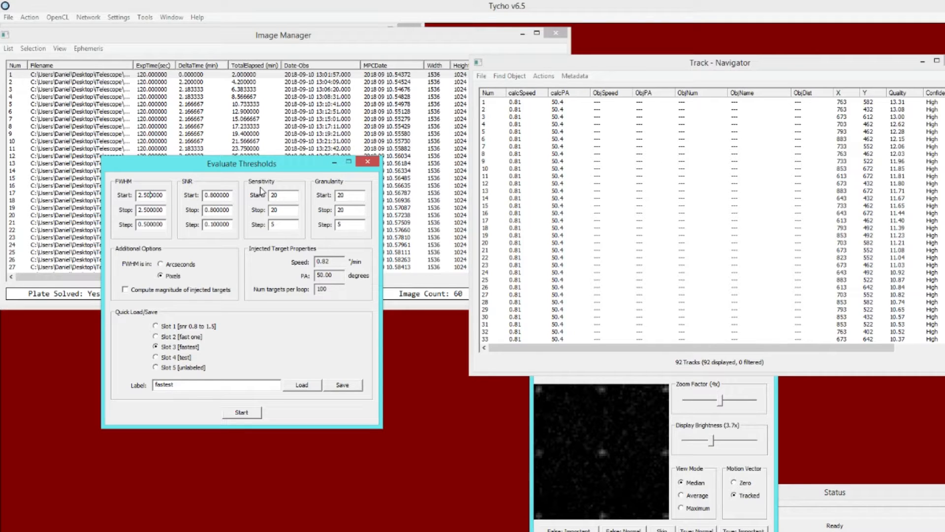
pyautogui.moveTo(247, 195)
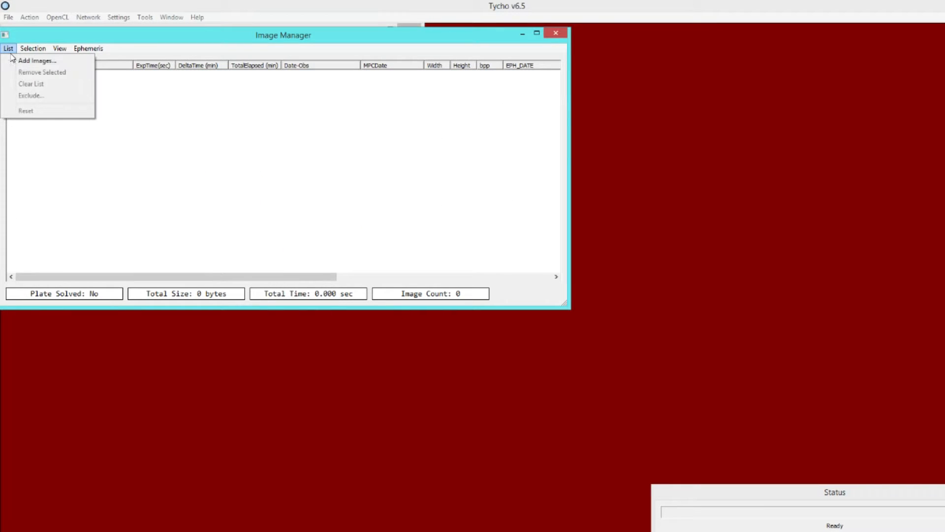
# - Add the 60 calibrated FIT images to the empty image list
pyautogui.click(37, 60)
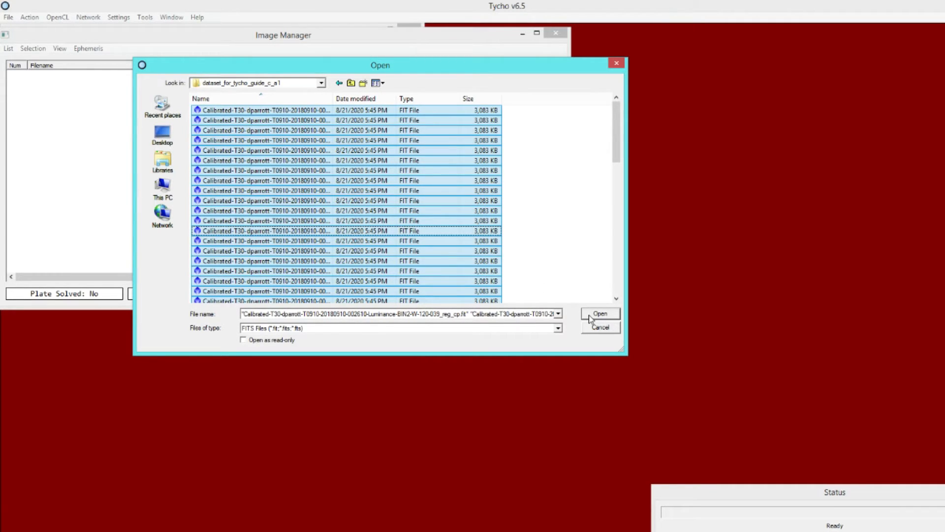
pyautogui.click(599, 314)
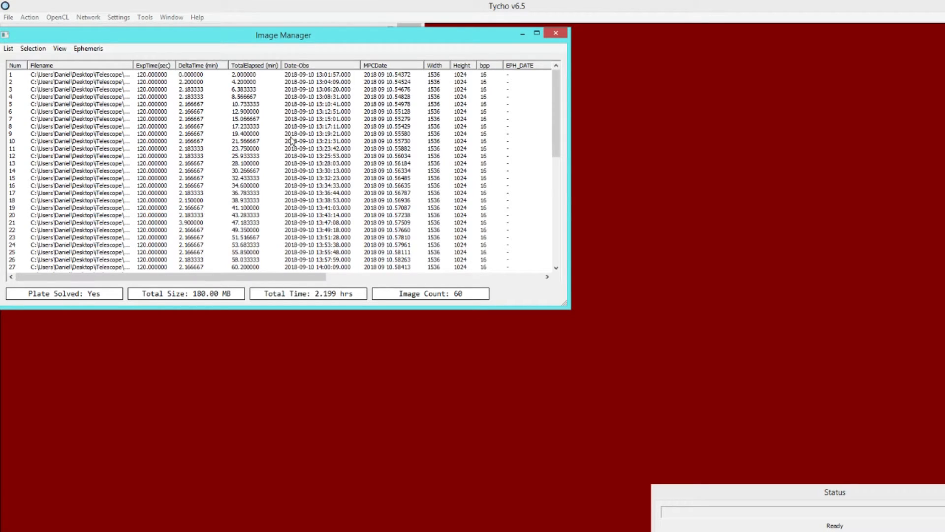
pyautogui.moveTo(274, 115)
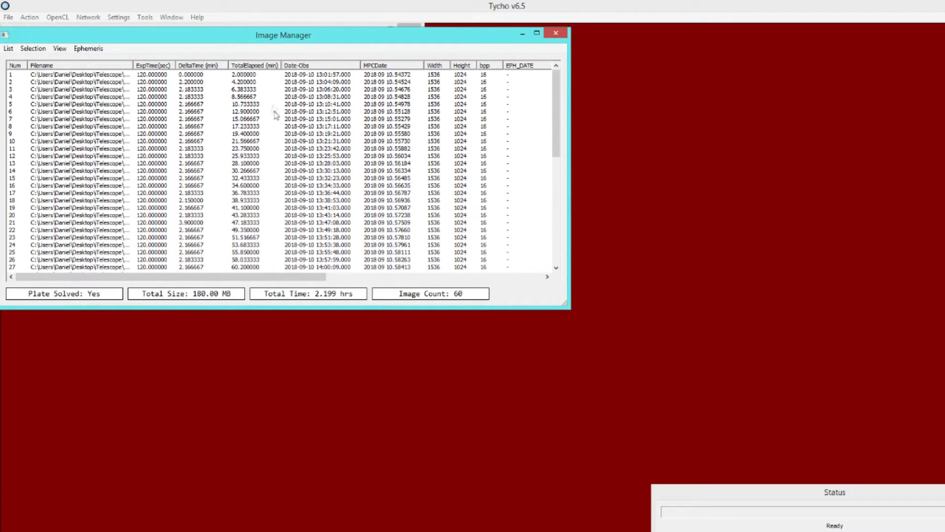
pyautogui.moveTo(270, 217)
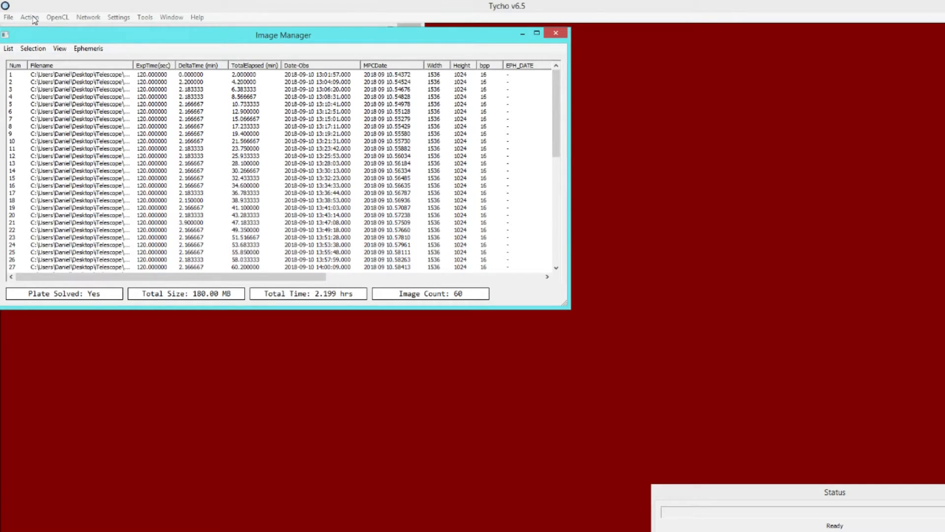
# - Open the Action menu for the 60 loaded plate-solved images
pyautogui.click(29, 16)
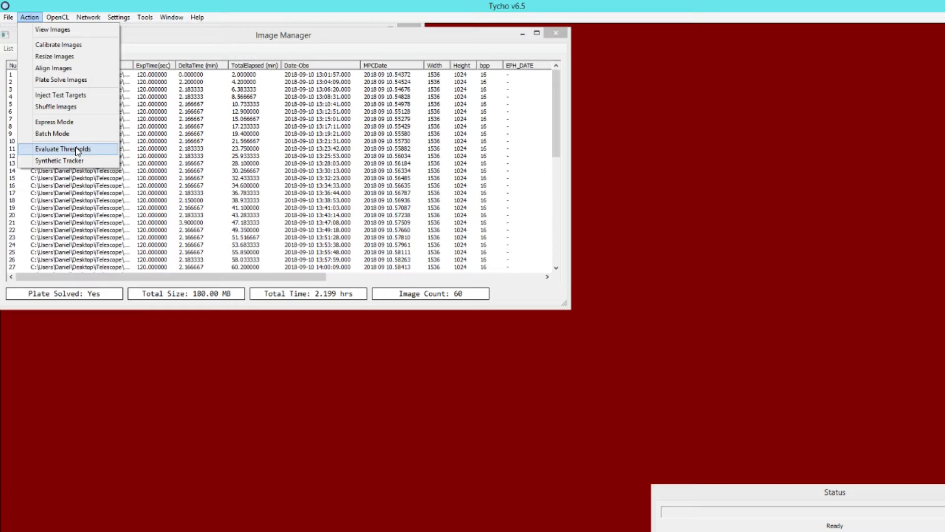
pyautogui.moveTo(51, 158)
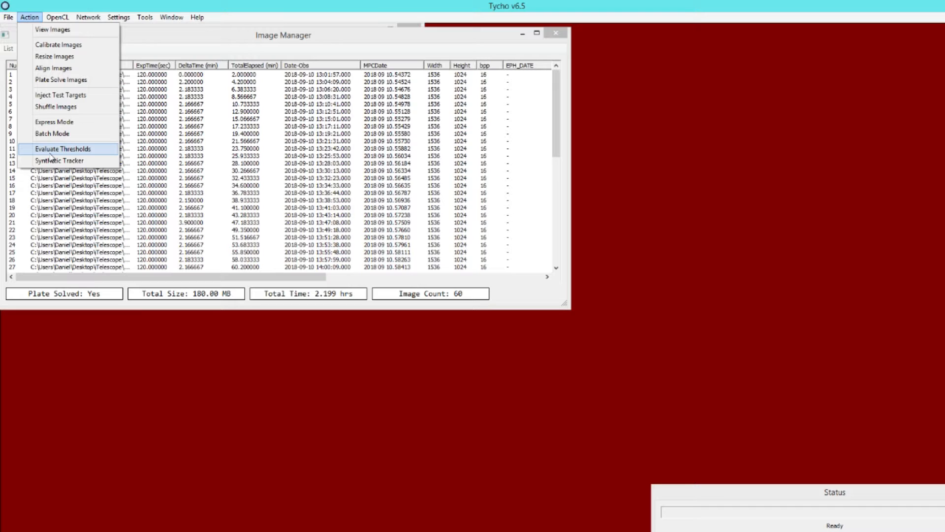
# - Open Evaluate Thresholds with the fastest preset: FWHM 2.5, SNR 0.8, sensitivity 20
pyautogui.click(62, 149)
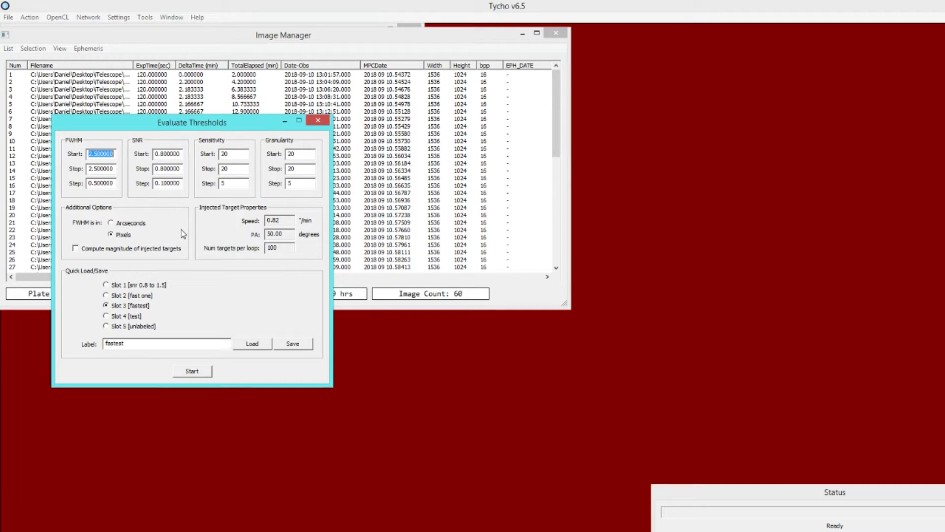
pyautogui.moveTo(133, 242)
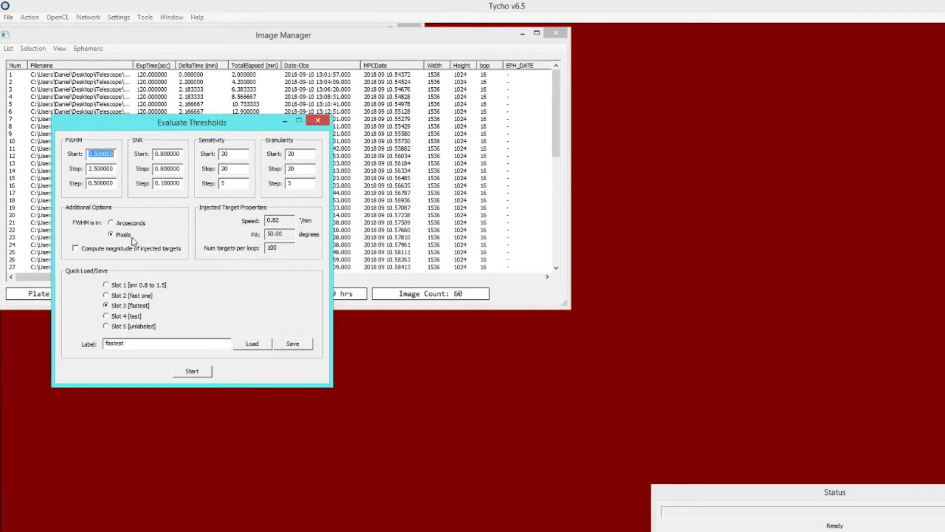
pyautogui.moveTo(65, 262)
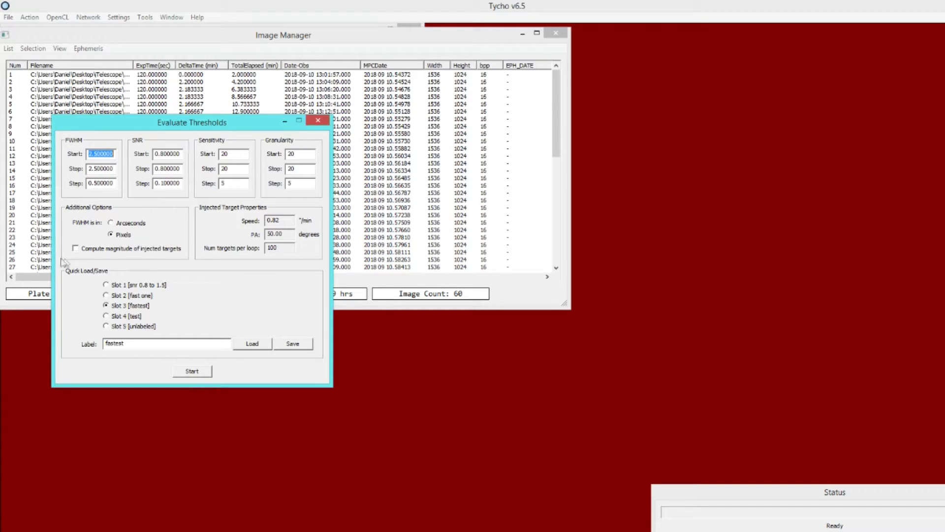
# - Start the threshold evaluation, producing FWHM 2.50, SNR 0.80 results after 49 iterations
pyautogui.click(75, 248)
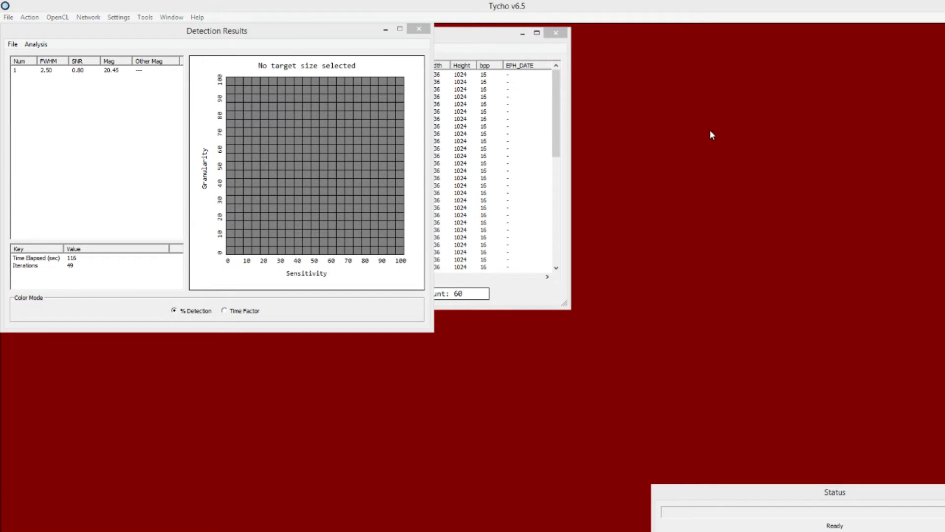
pyautogui.moveTo(217, 31); pyautogui.dragTo(251, 78)
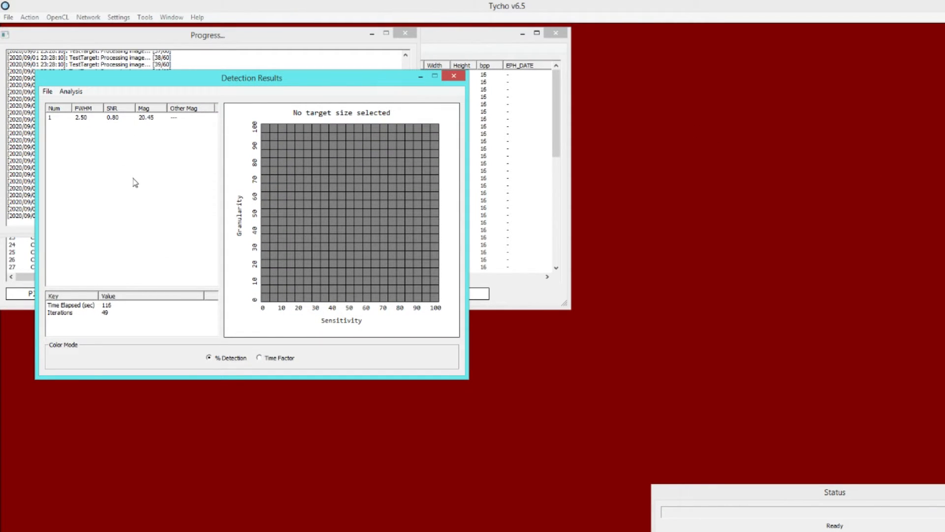
pyautogui.click(73, 312)
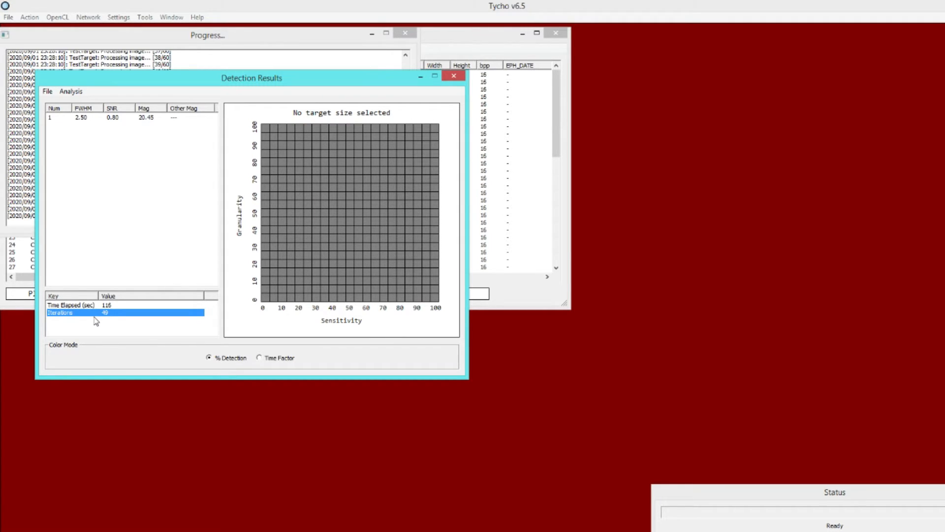
pyautogui.moveTo(143, 318)
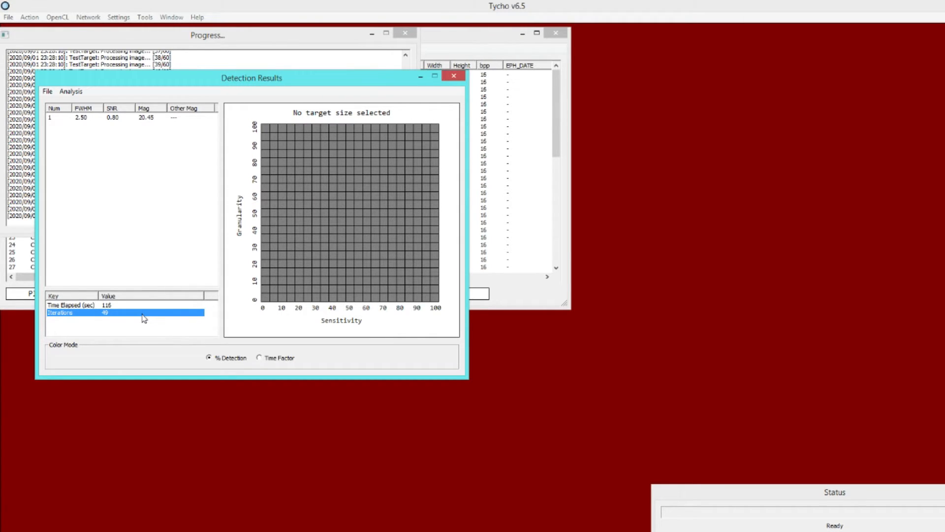
pyautogui.moveTo(94, 312)
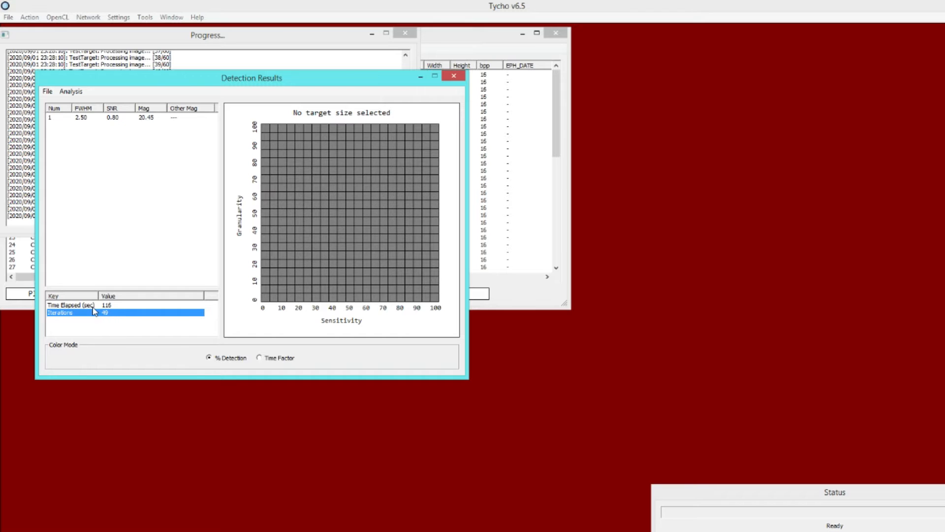
pyautogui.click(69, 304)
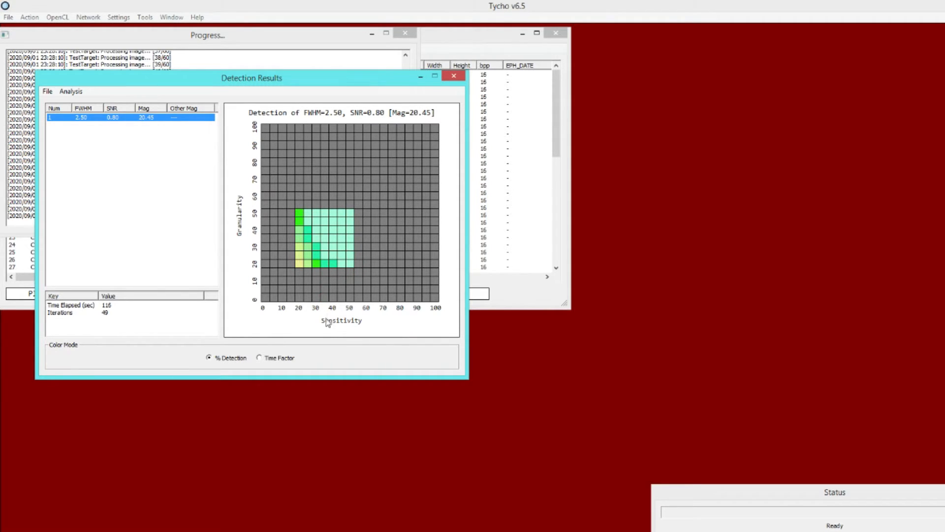
pyautogui.moveTo(241, 242)
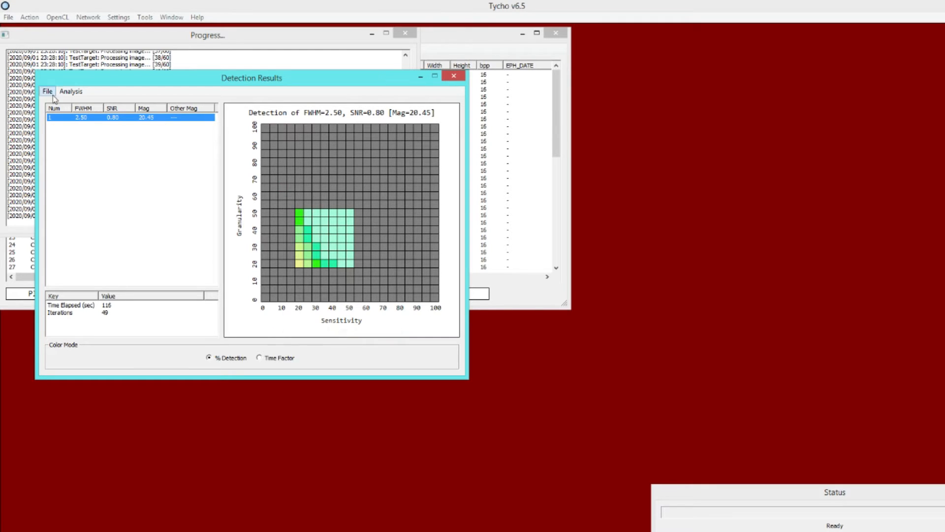
# - Load saved results for SNR 0.50–1.00 and view the SNR 0.80 and 1.00 grids
pyautogui.click(46, 91)
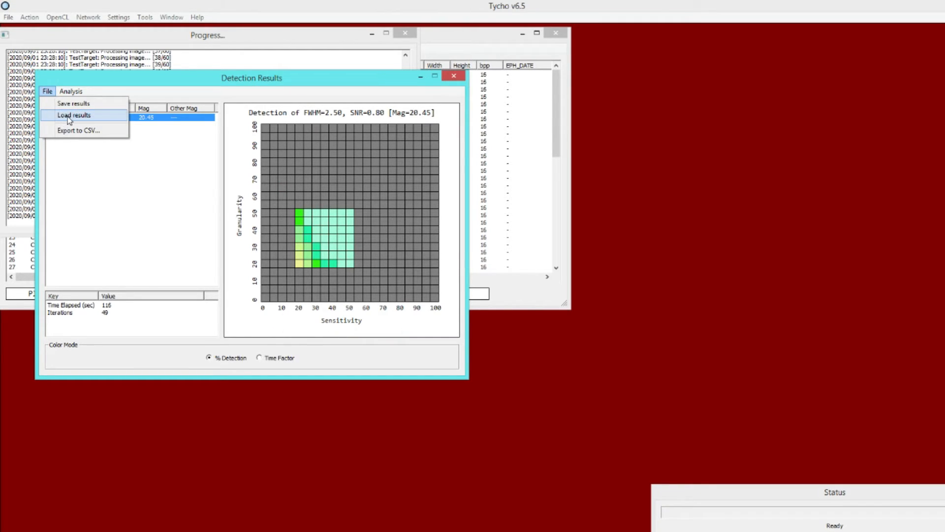
pyautogui.click(73, 115)
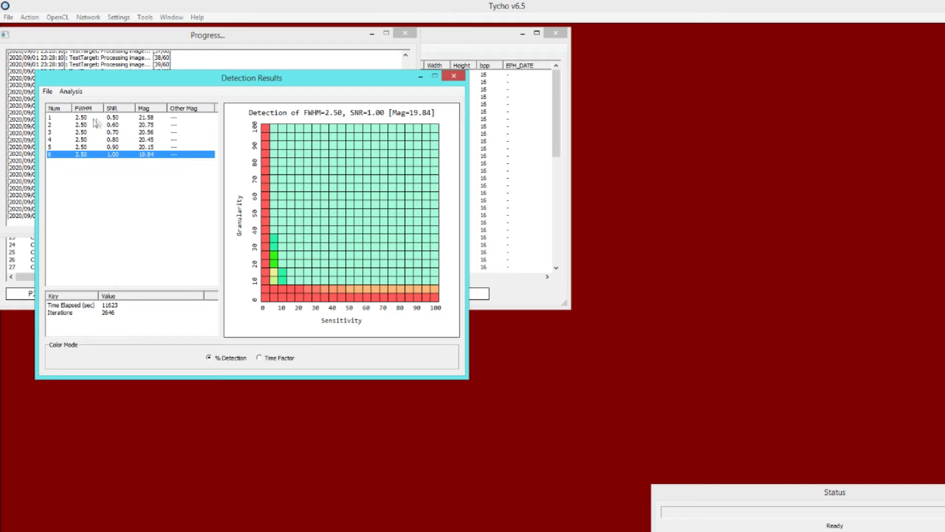
pyautogui.click(81, 117)
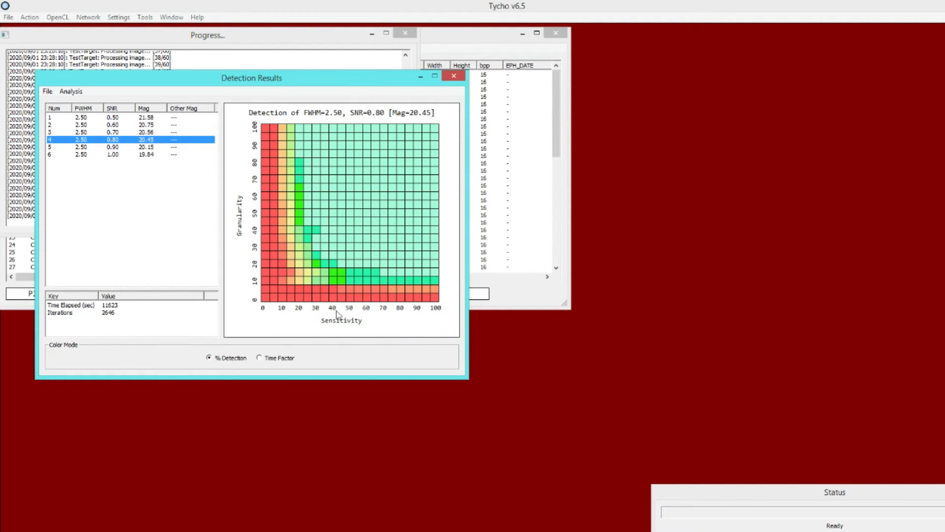
pyautogui.moveTo(333, 252)
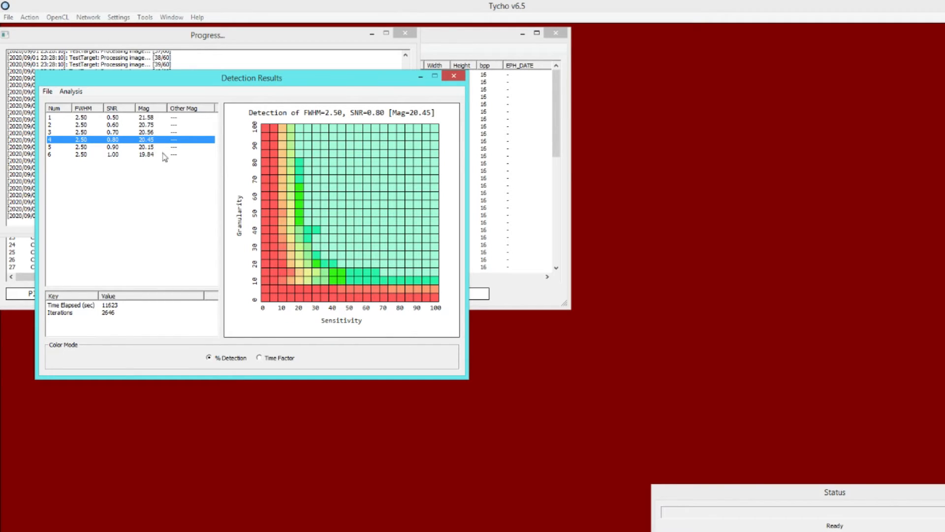
pyautogui.click(81, 154)
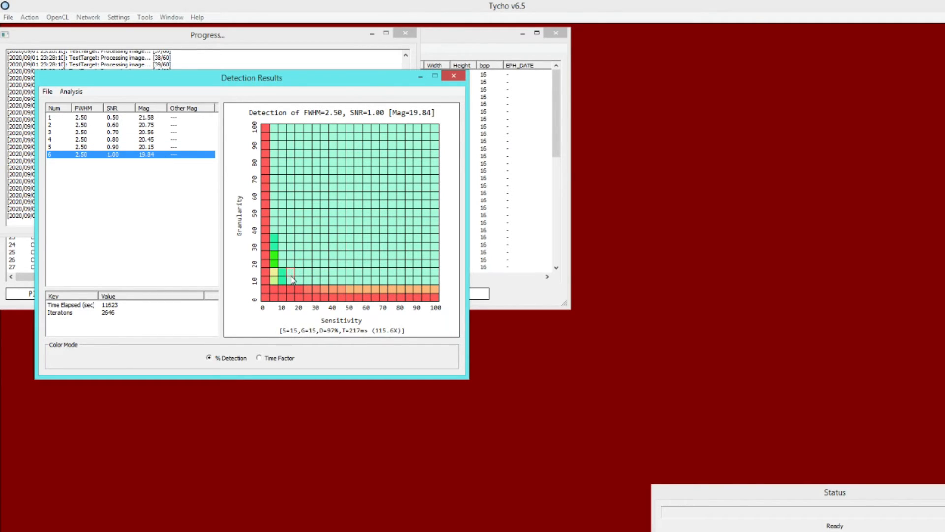
pyautogui.moveTo(296, 278)
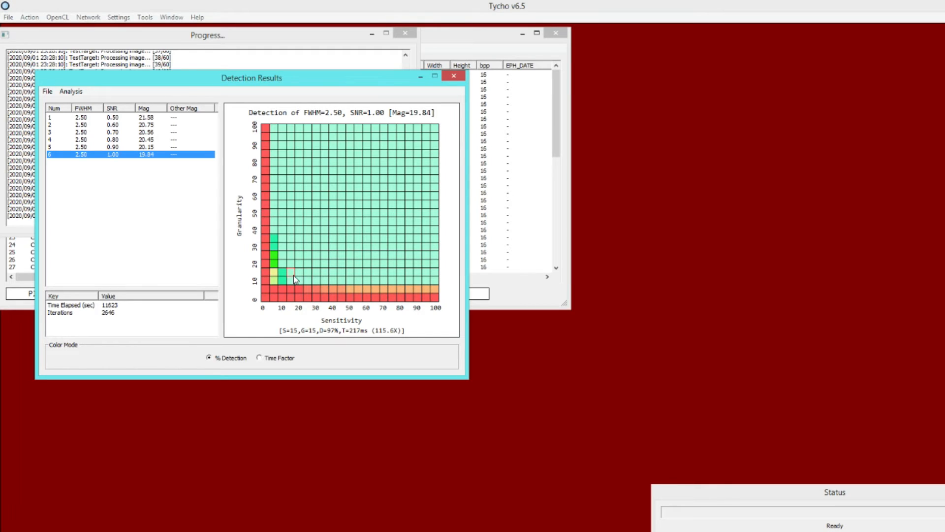
pyautogui.moveTo(292, 277)
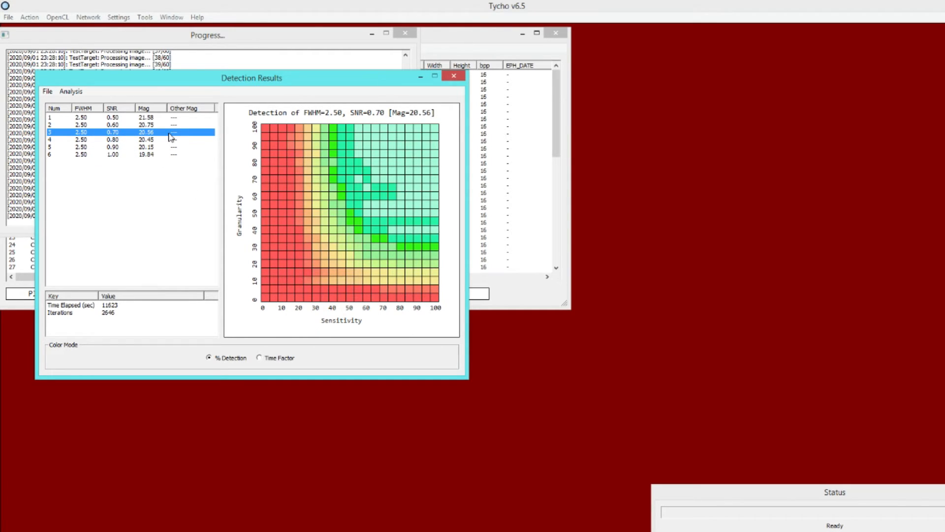
pyautogui.moveTo(379, 217)
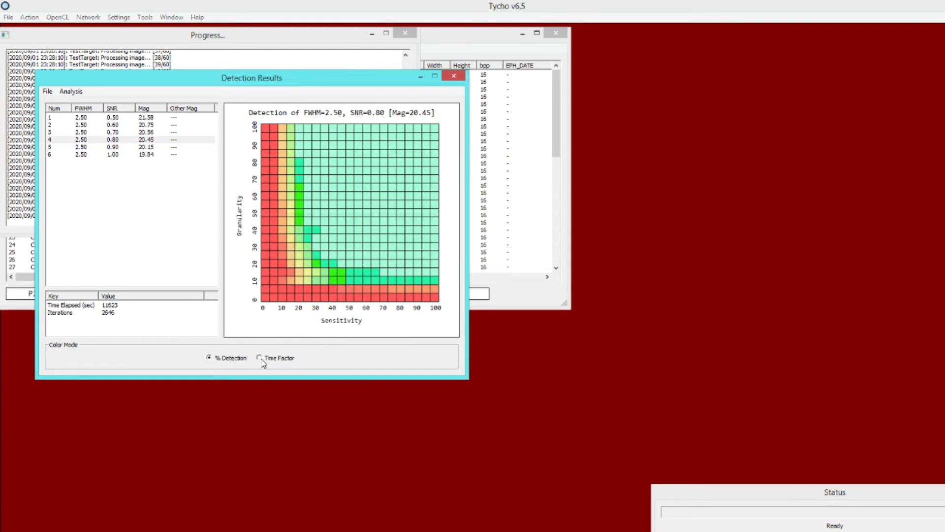
# - Colour the SNR 0.80 grid by Time Factor and read cells at sensitivity/granularity 0/5 and 70/70
pyautogui.click(259, 357)
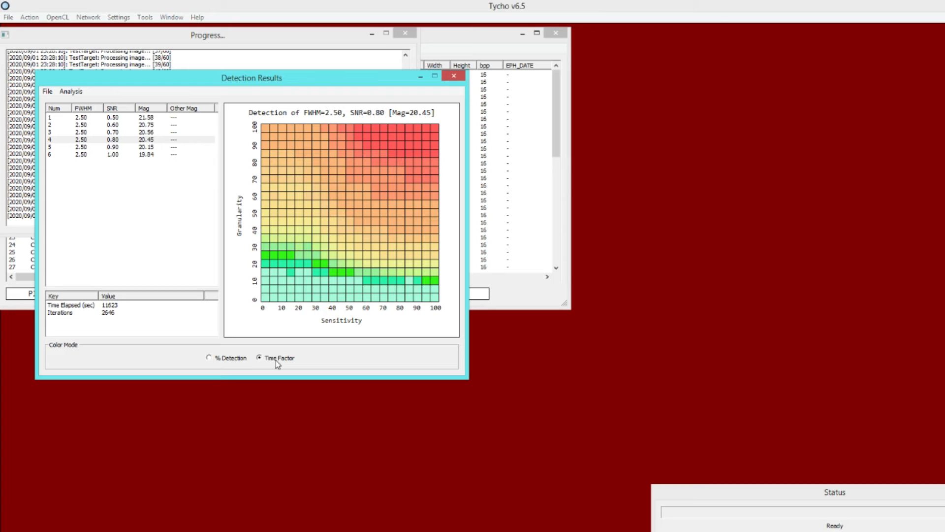
pyautogui.moveTo(446, 125)
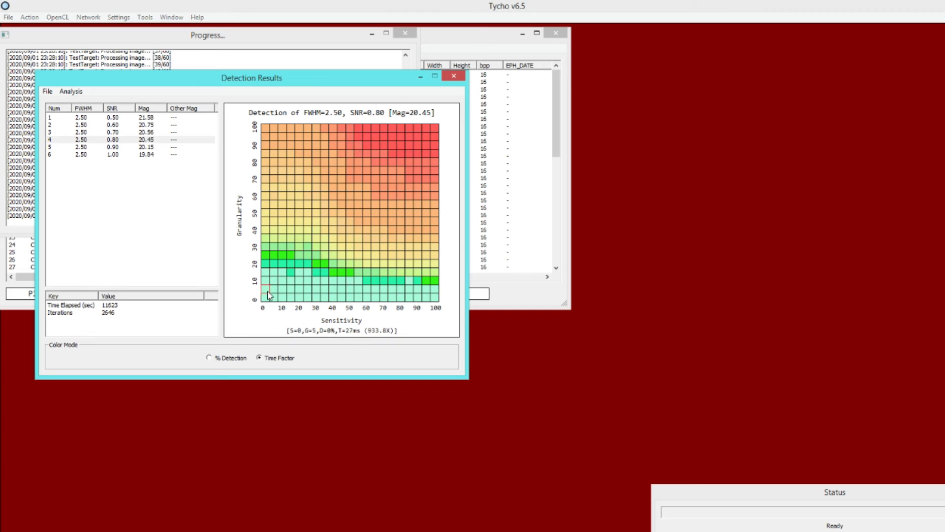
pyautogui.click(267, 298)
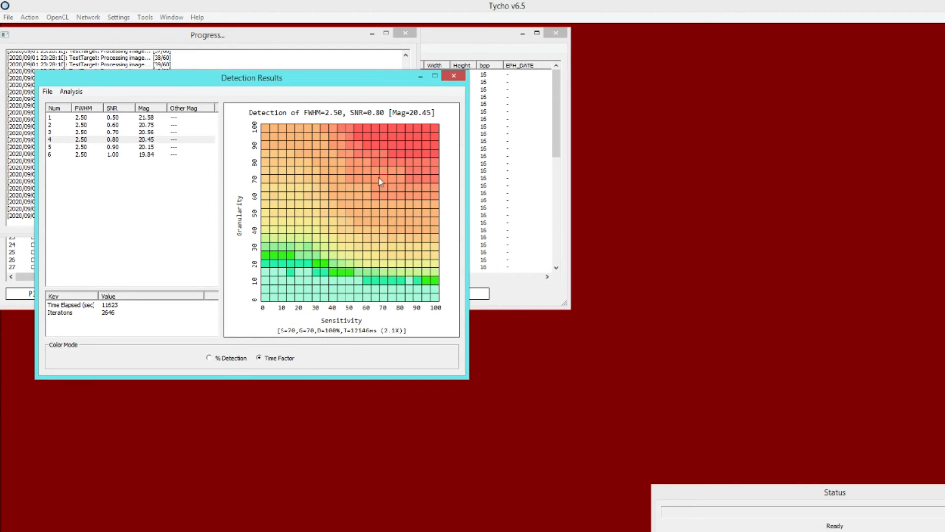
pyautogui.click(454, 76)
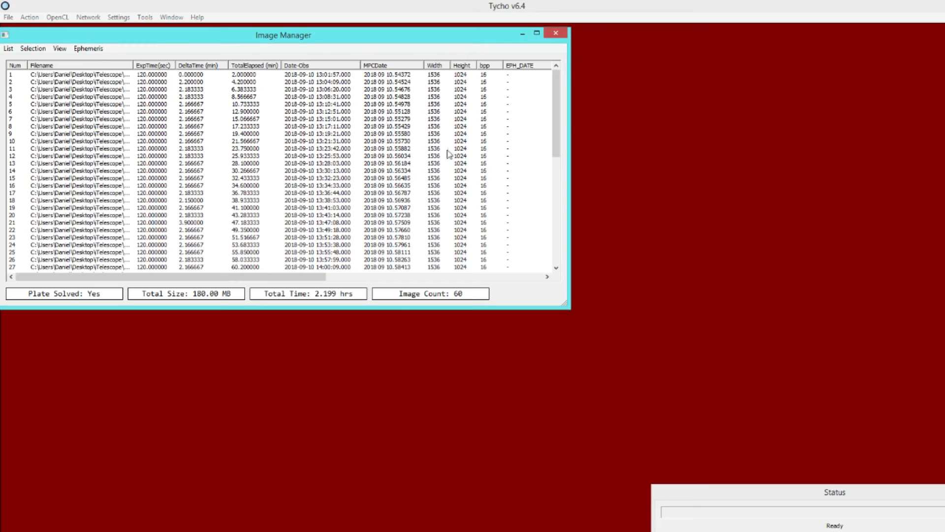
pyautogui.moveTo(438, 109)
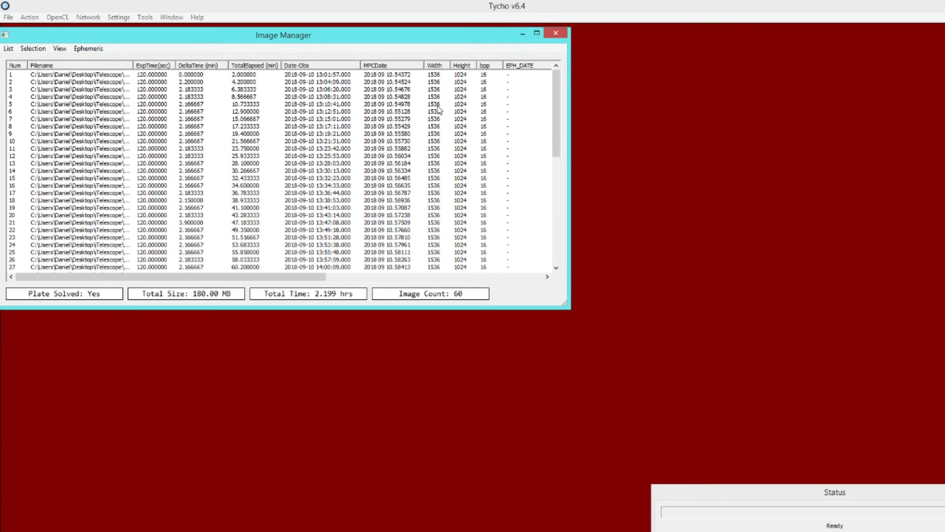
pyautogui.moveTo(449, 89)
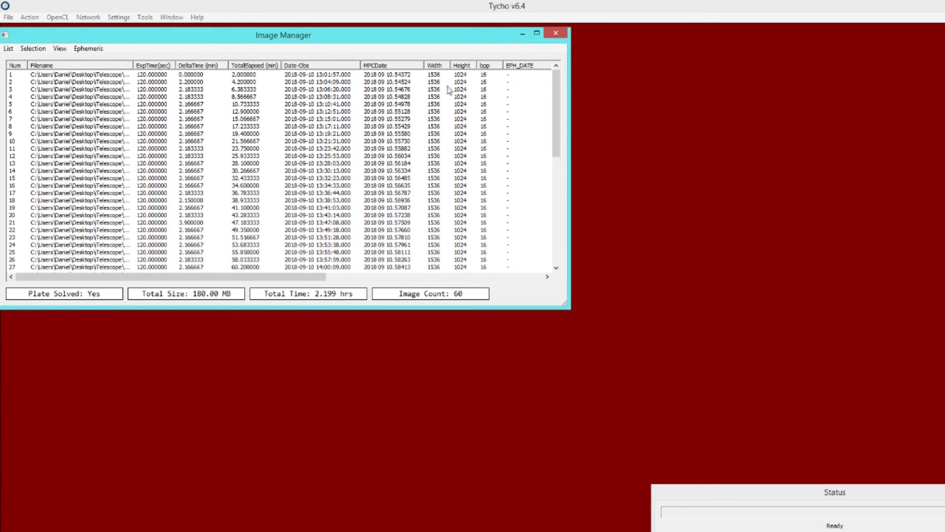
pyautogui.moveTo(466, 99)
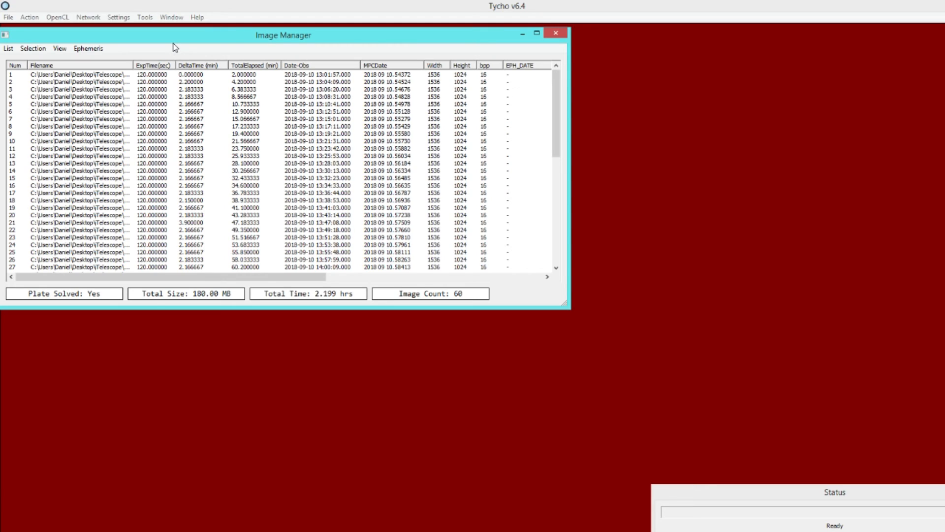
pyautogui.moveTo(54, 38)
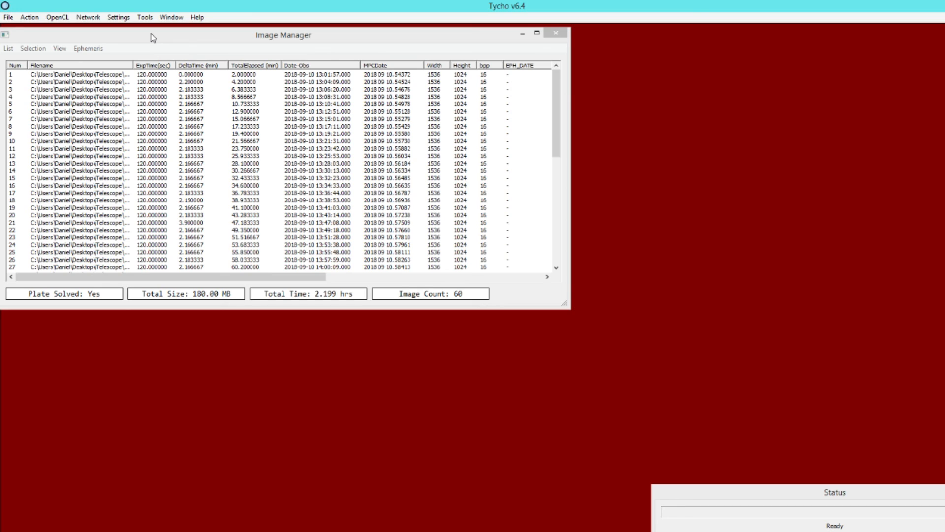
pyautogui.moveTo(691, 203)
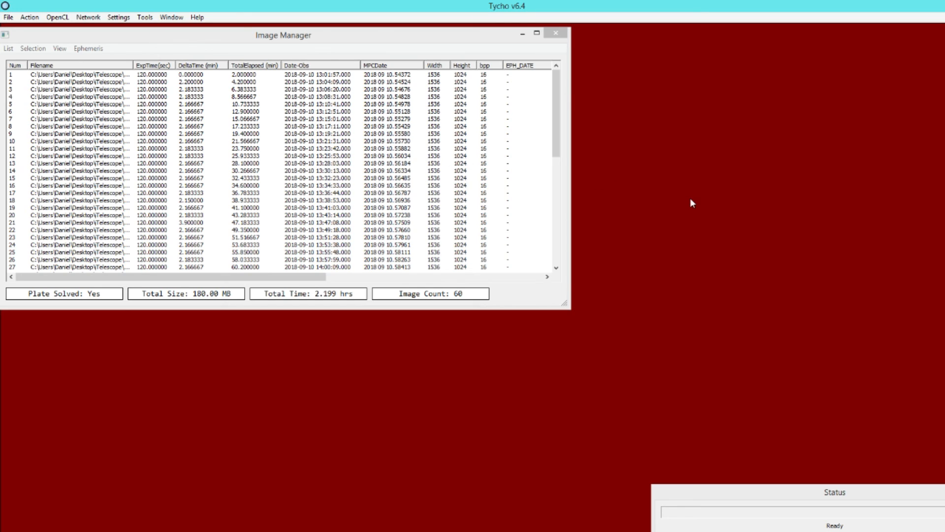
pyautogui.moveTo(701, 209)
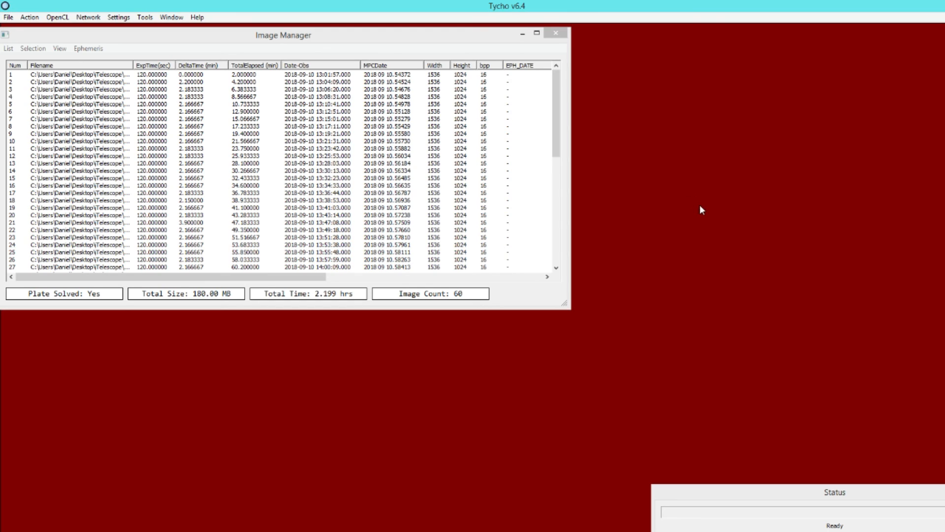